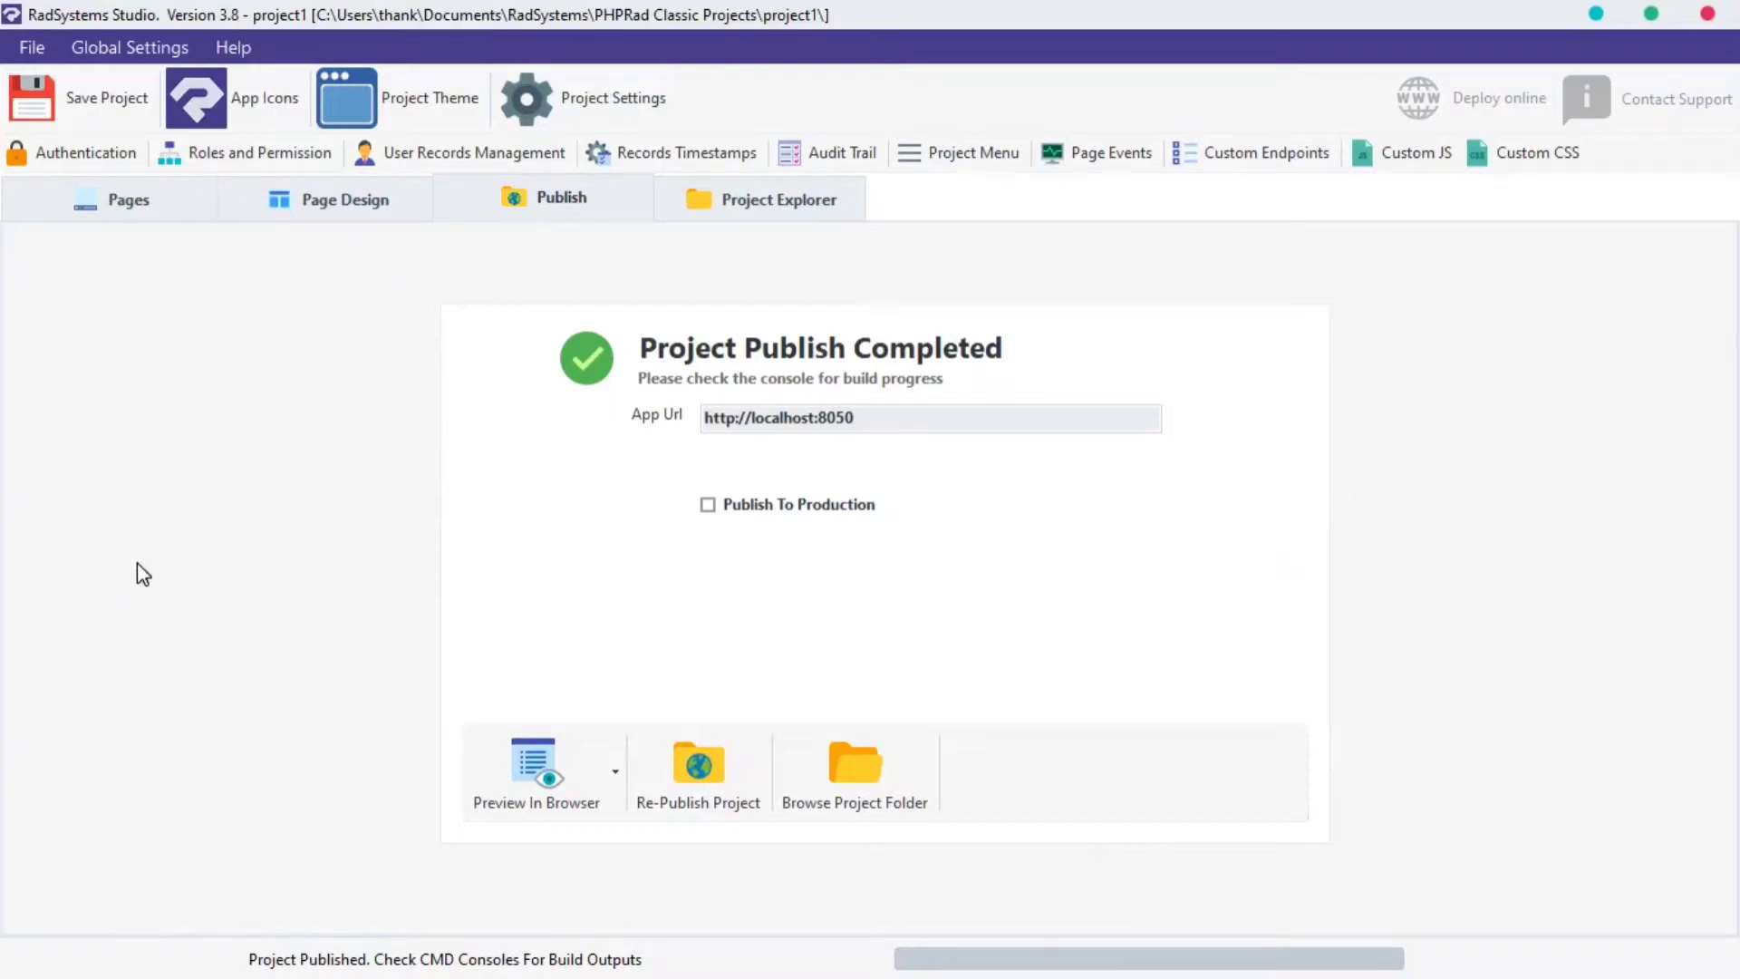
mouse_move(135, 554)
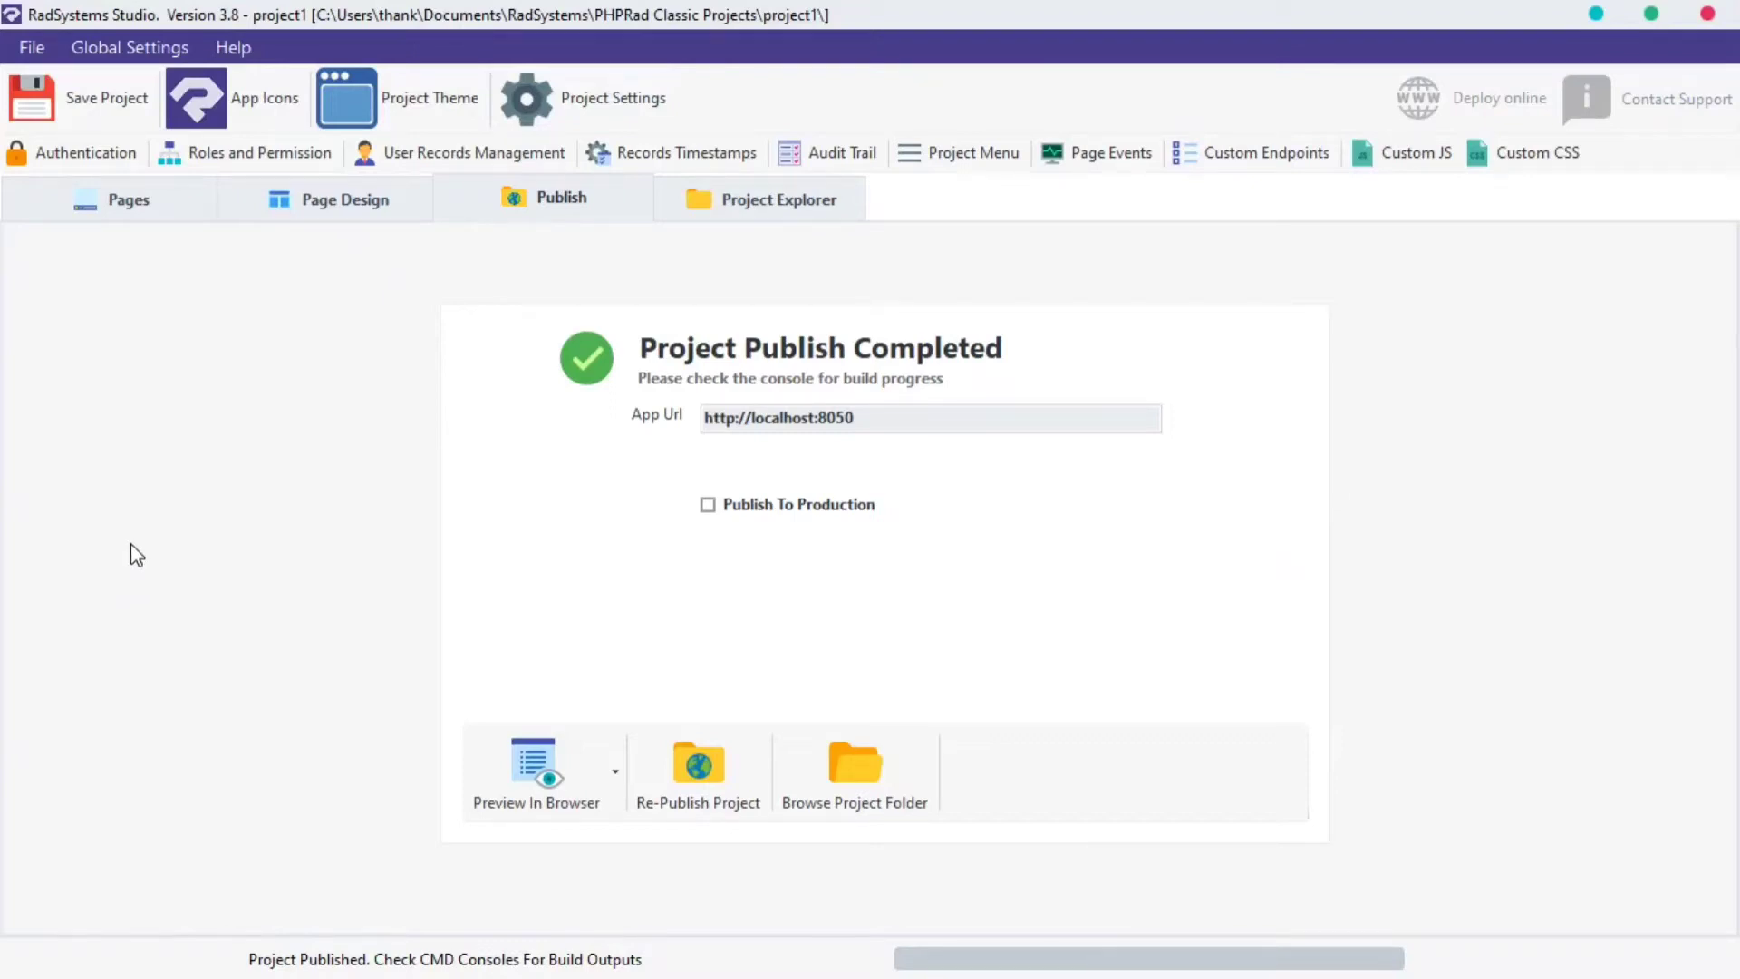
- Return to the Pages tab to show the Customers View page properties
left_click(127, 199)
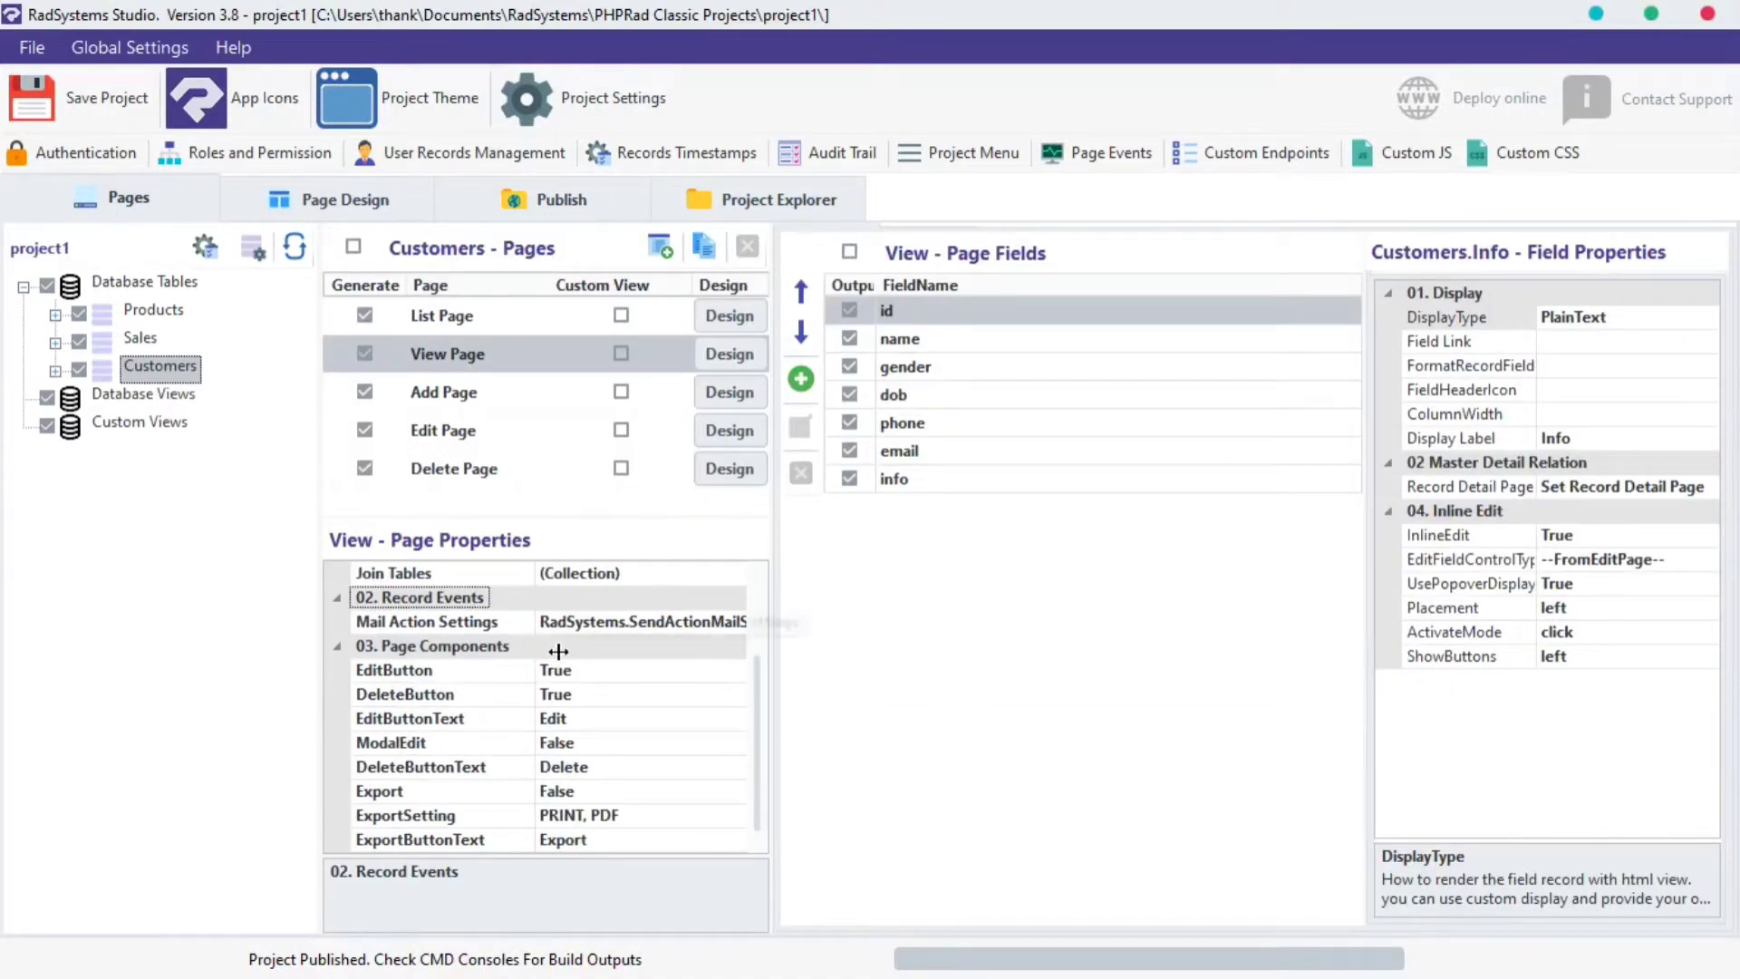
left_click(433, 645)
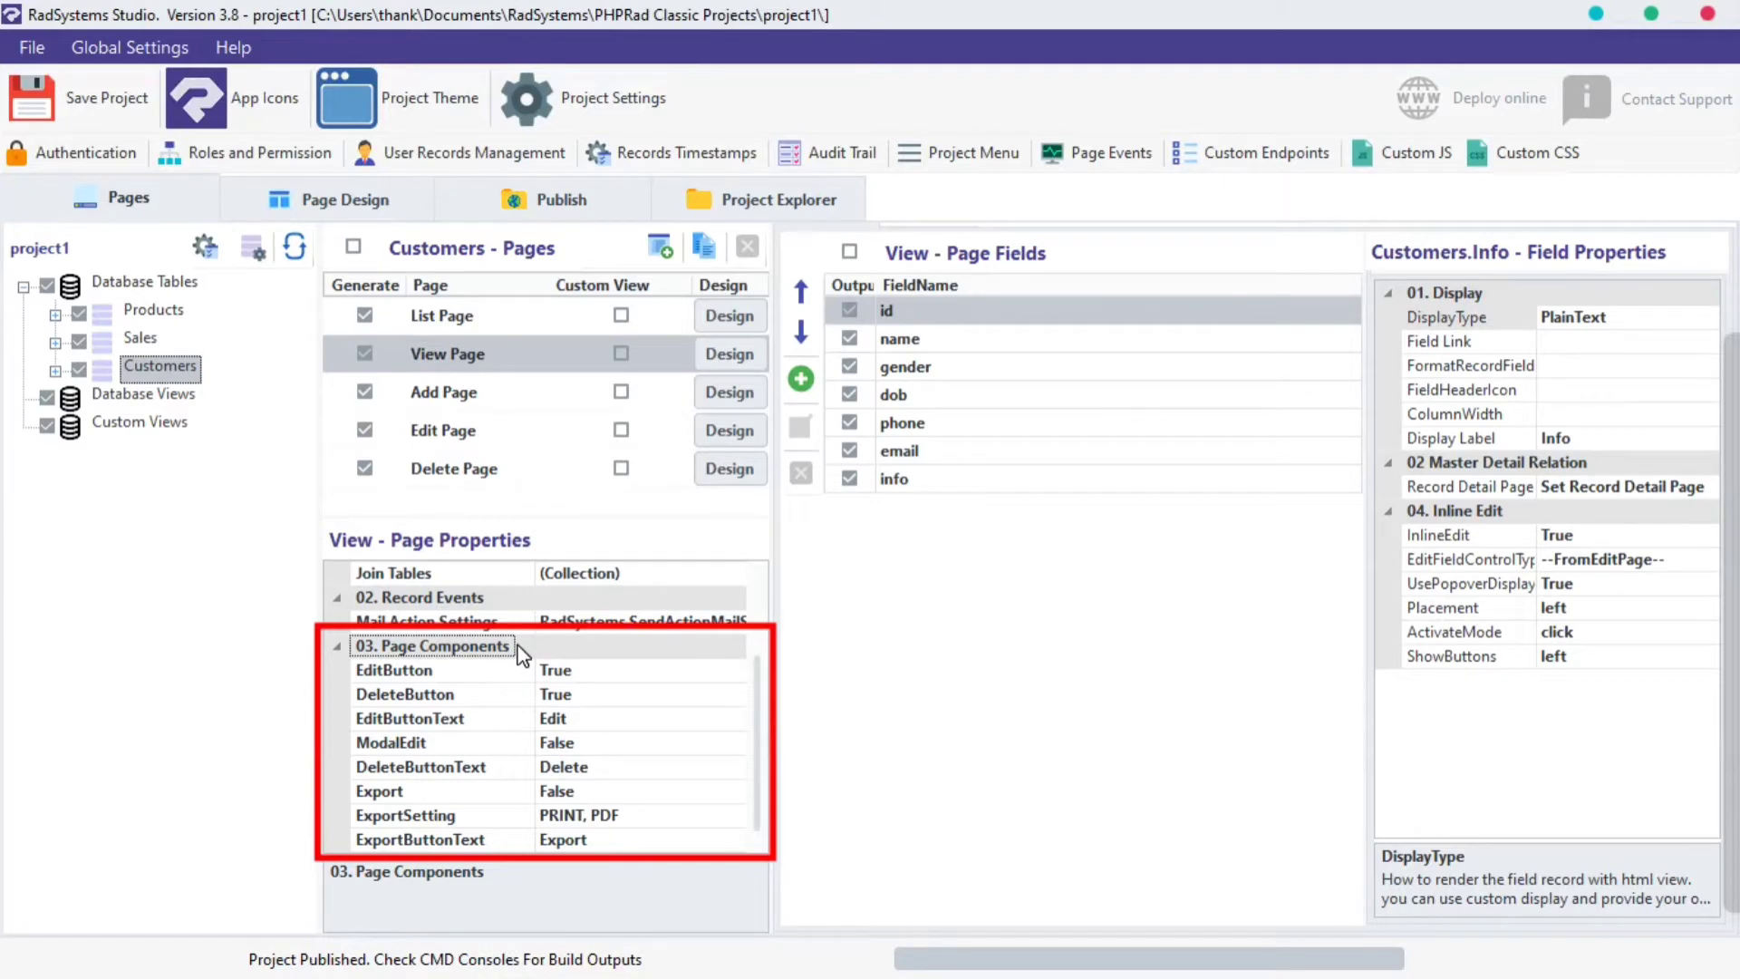
left_click(433, 669)
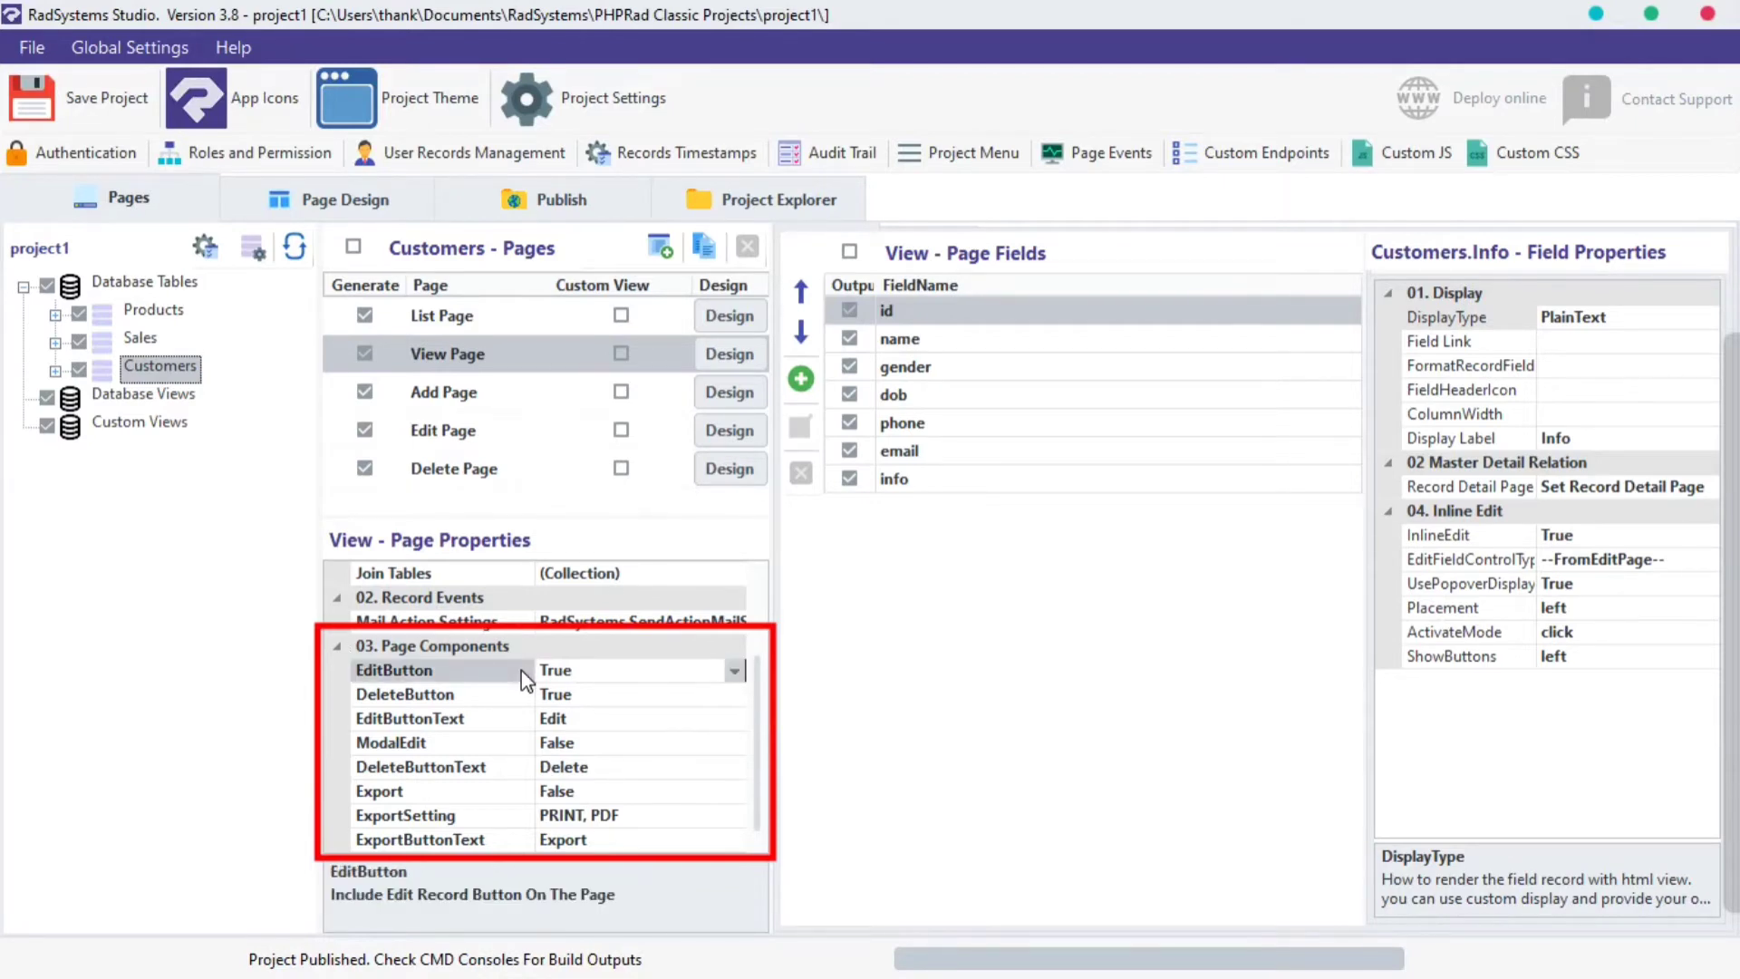
left_click(405, 693)
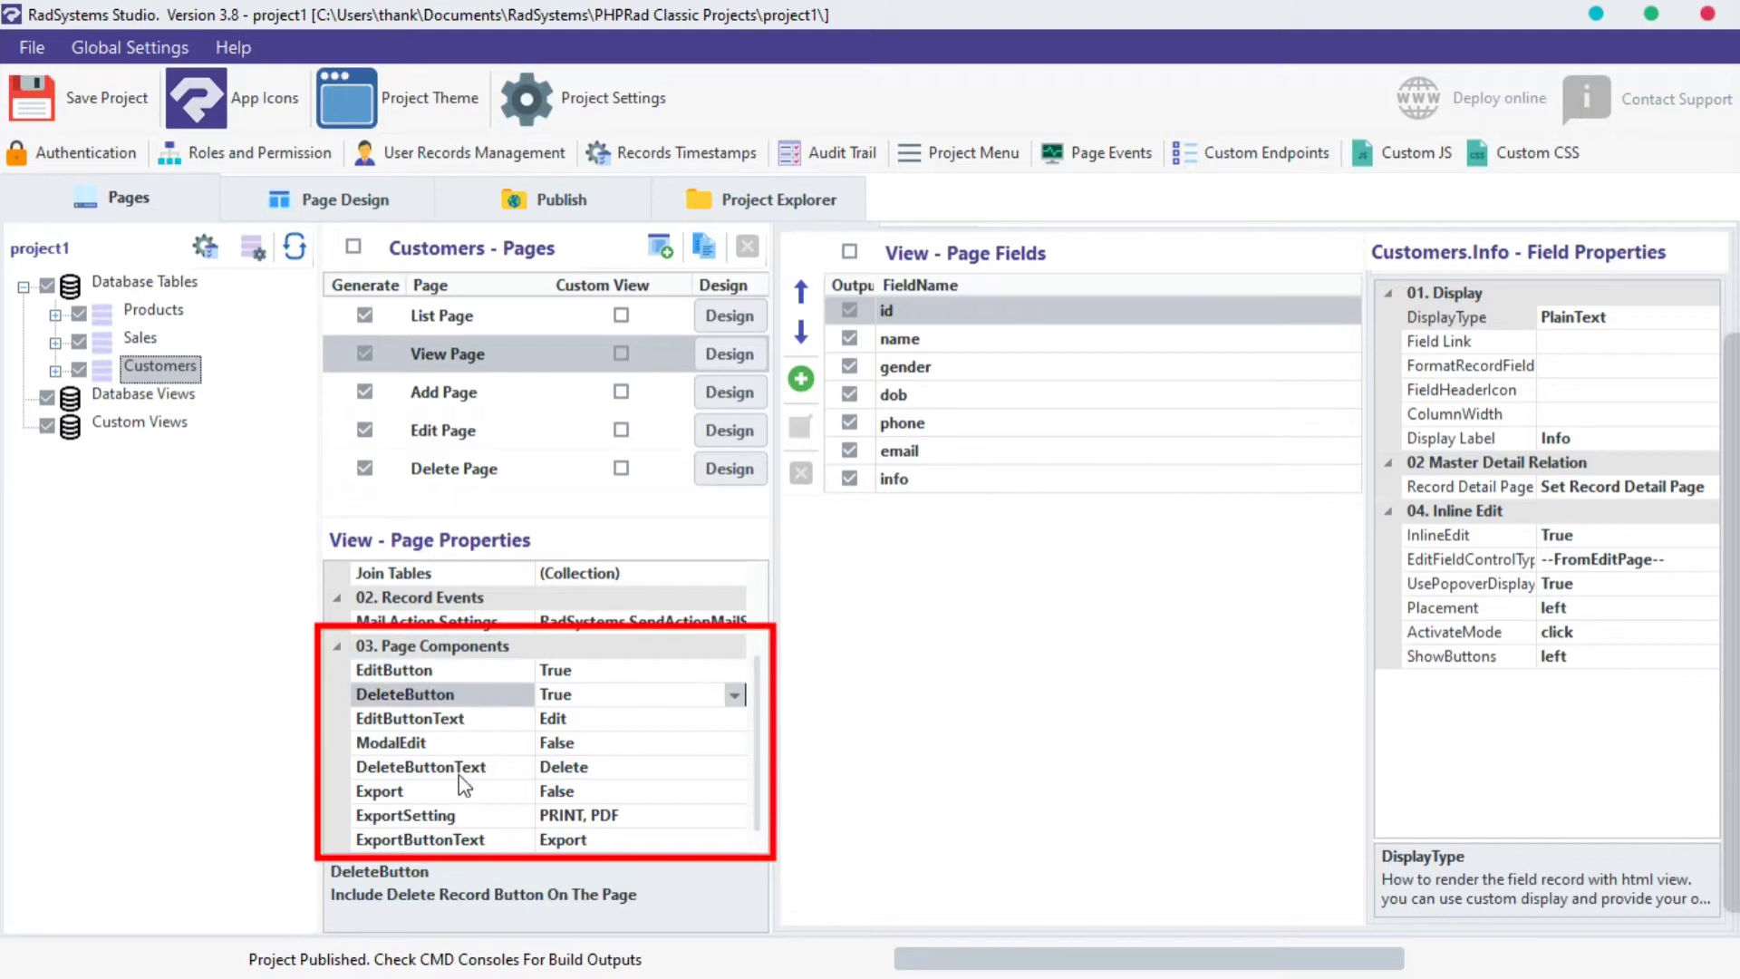
left_click(419, 840)
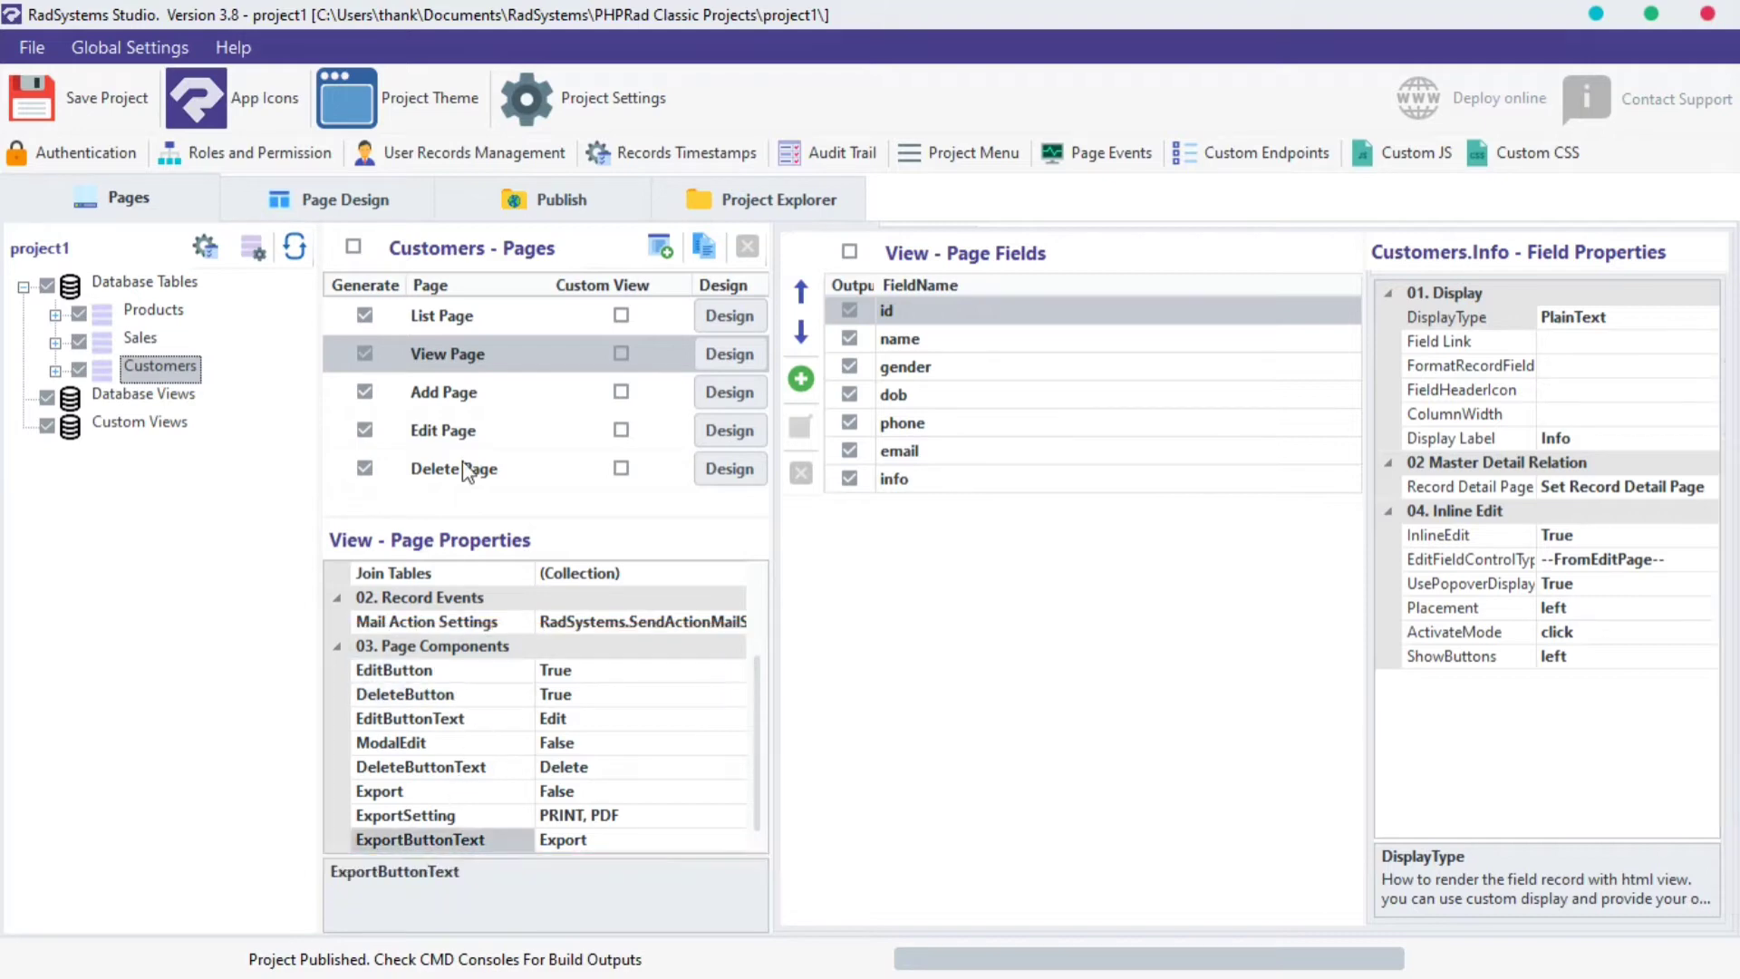
left_click(560, 199)
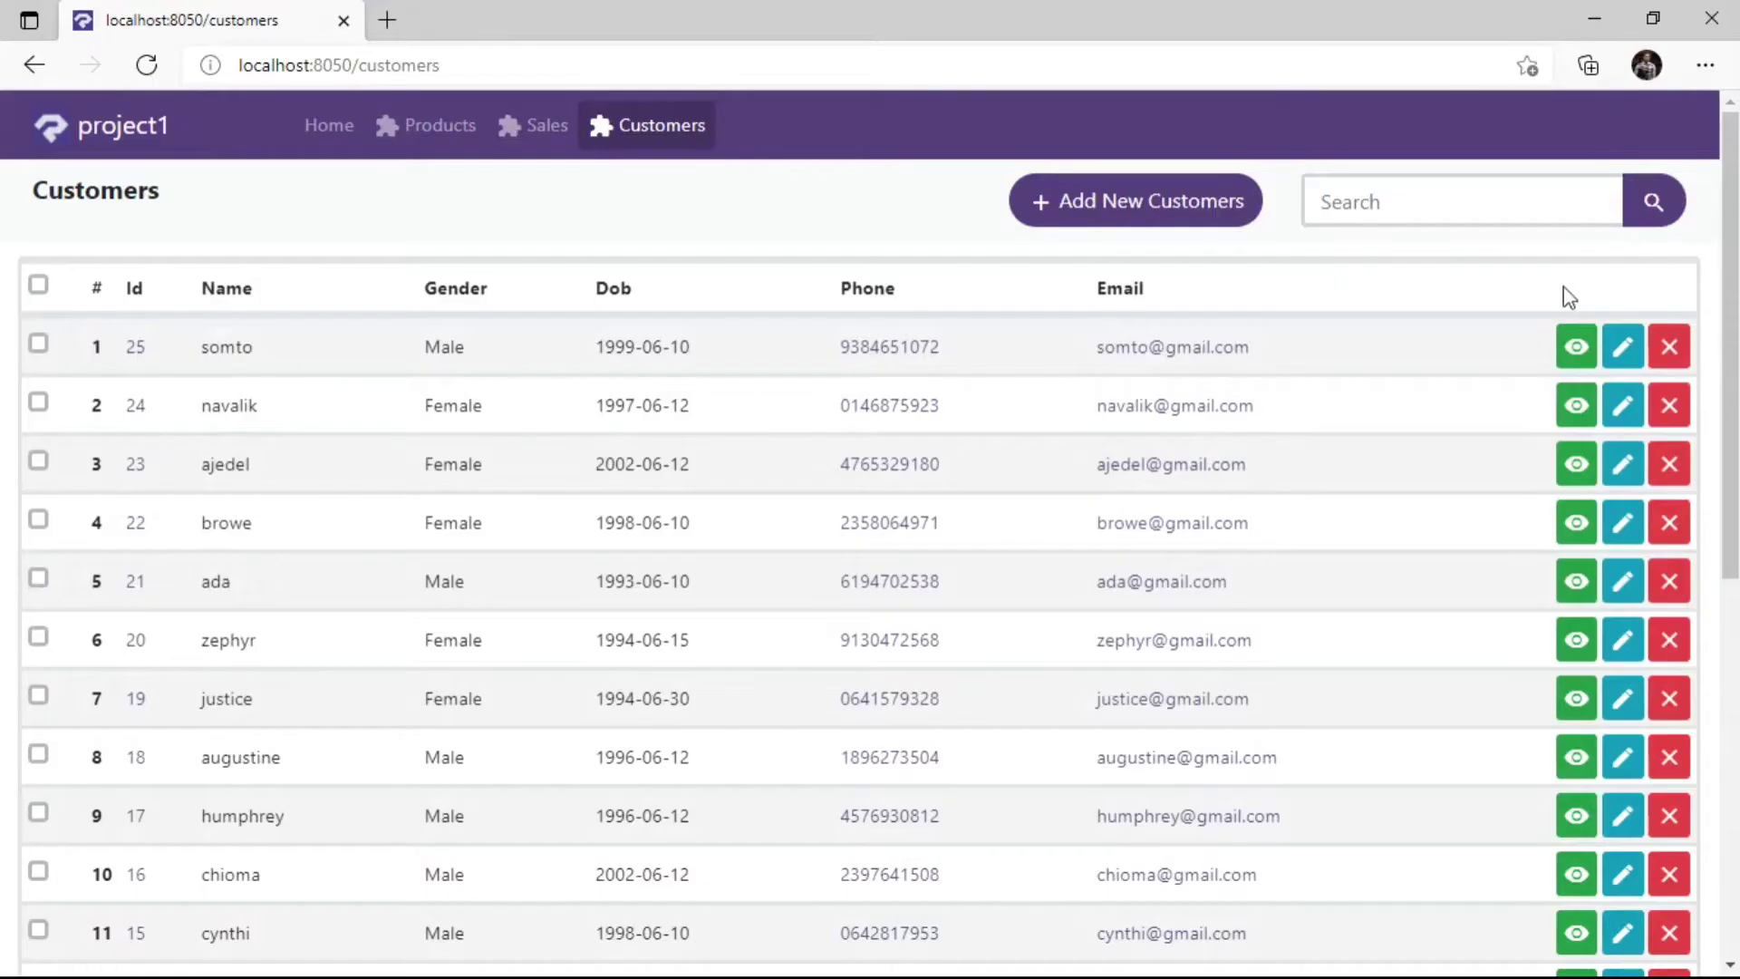
left_click(1576, 346)
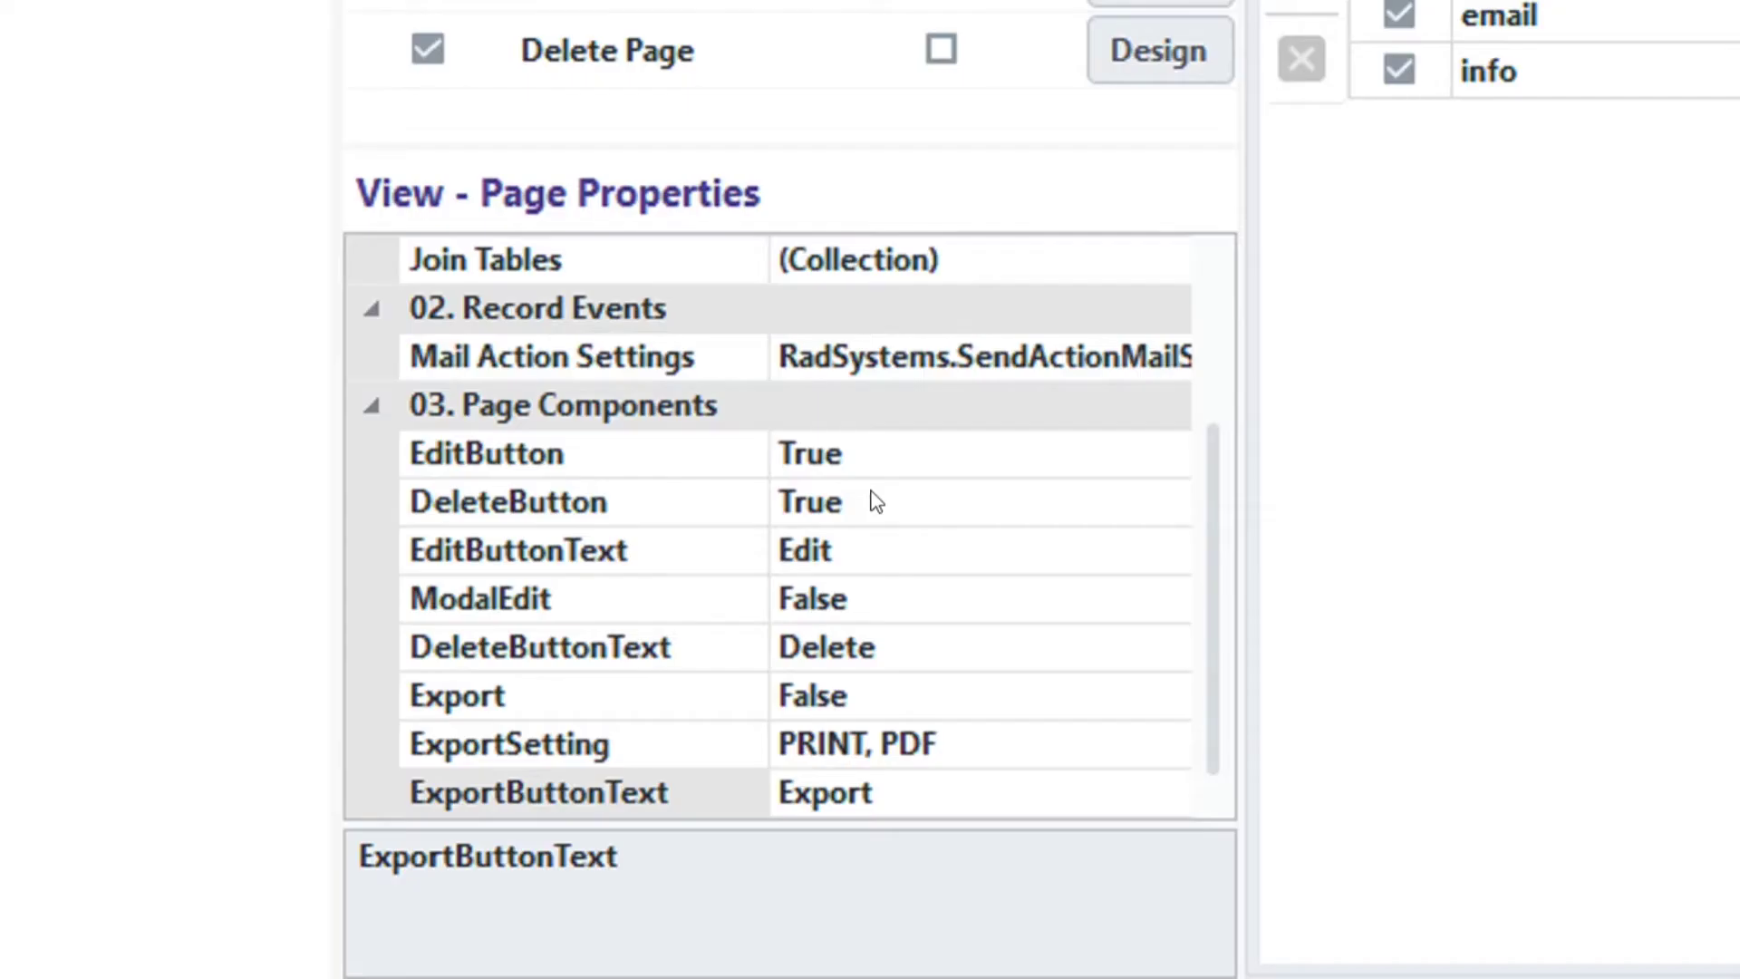
mouse_move(587, 488)
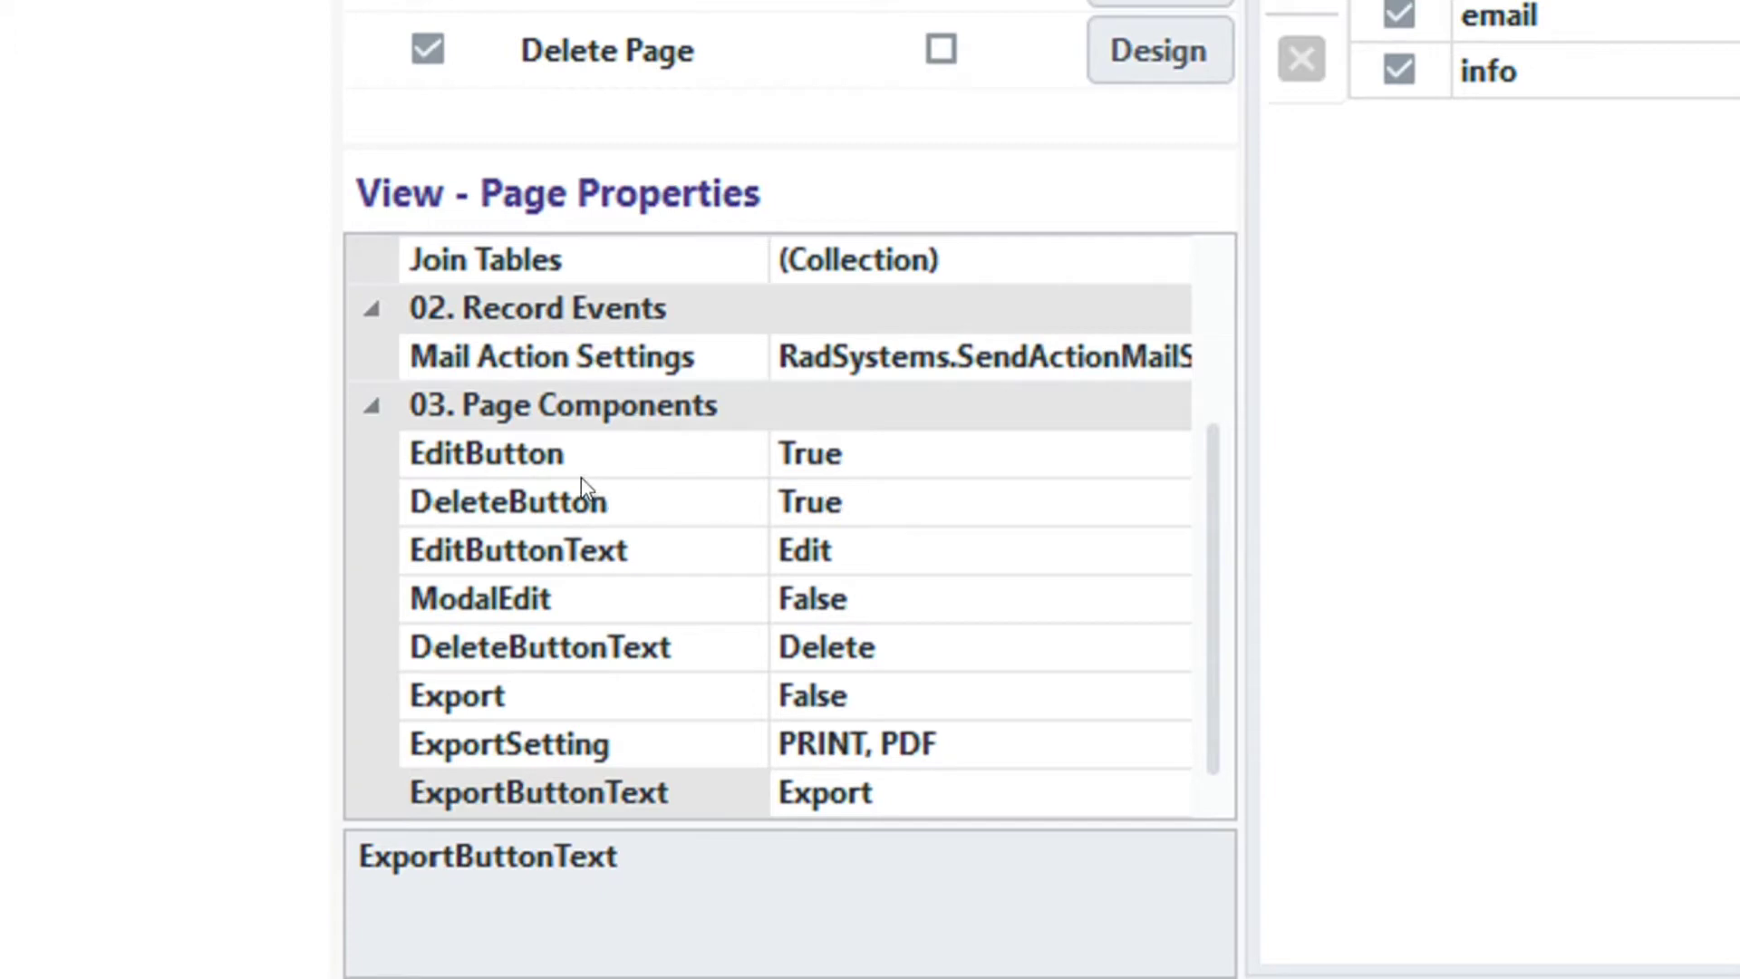
- Set EditButton and DeleteButton to False on the Customers View page
left_click(486, 453)
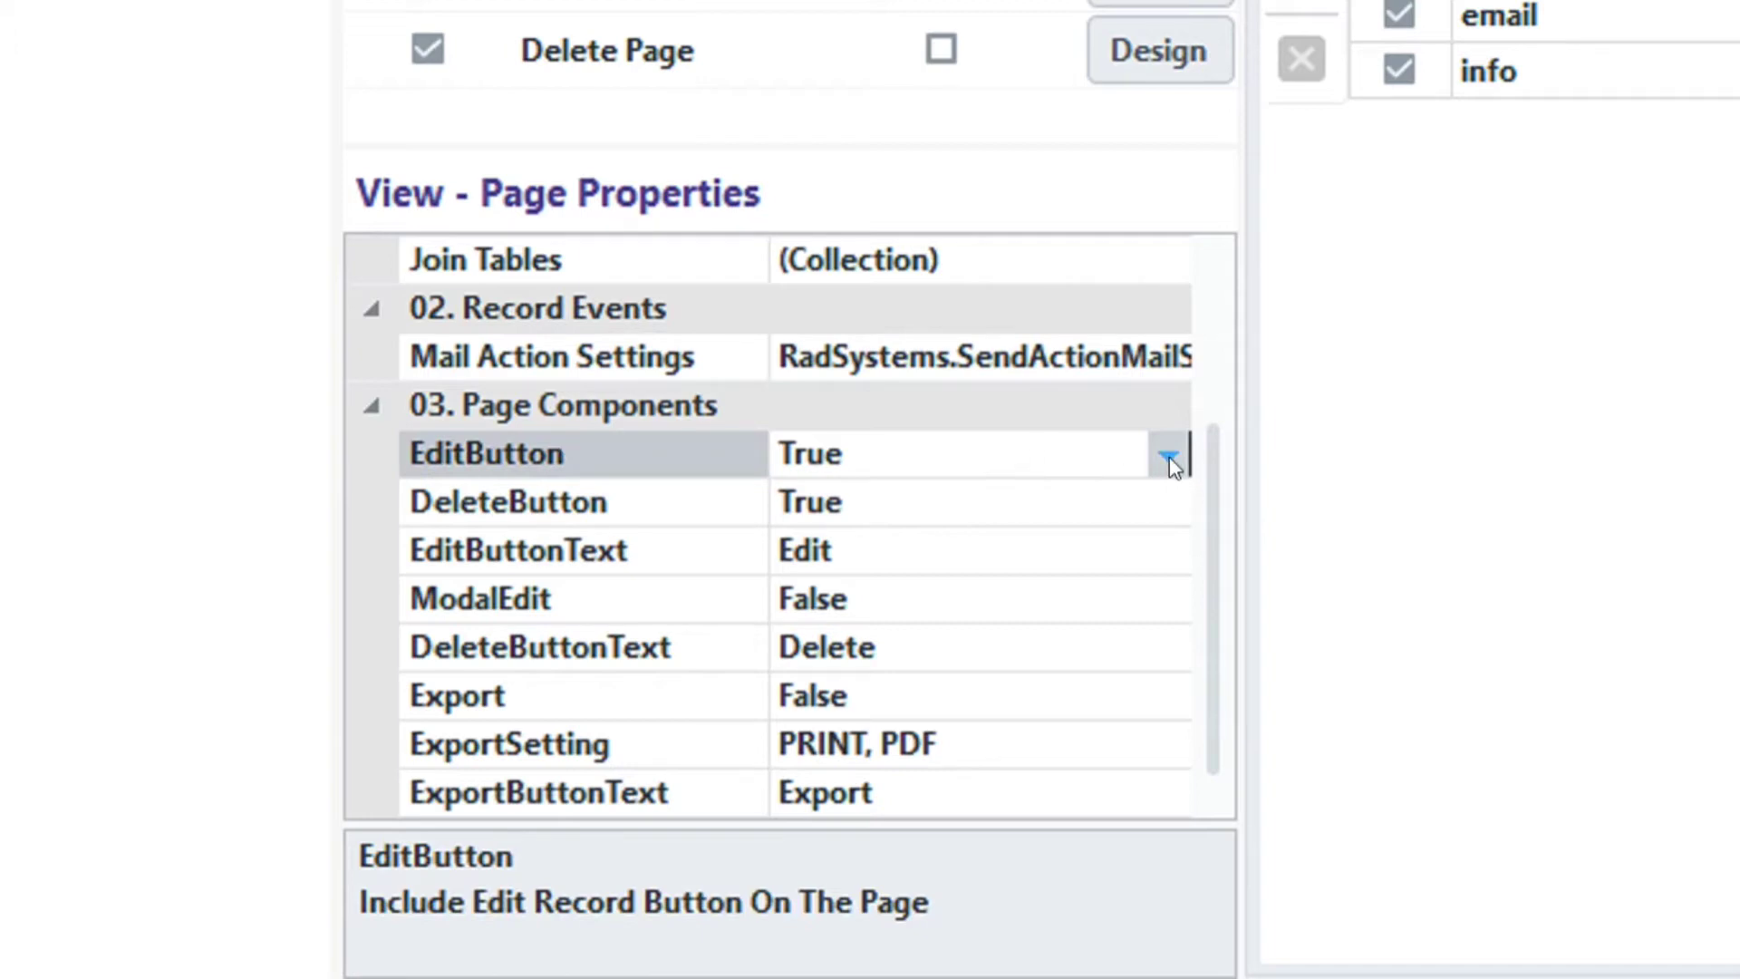
left_click(1167, 453)
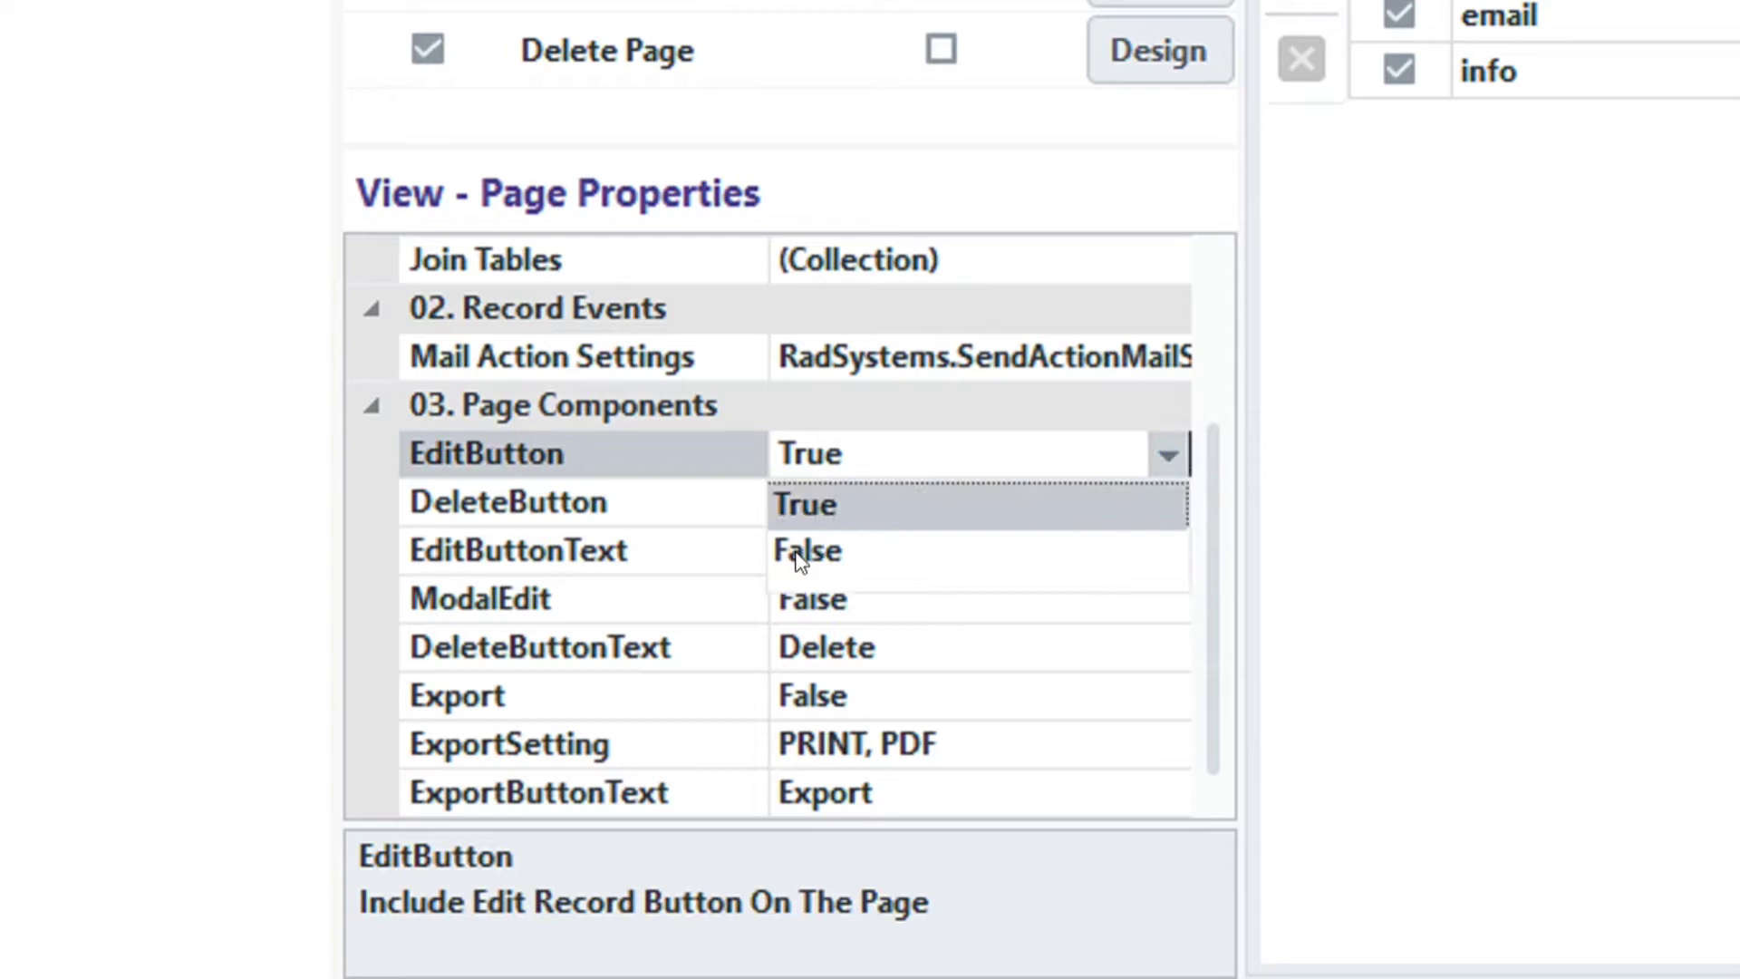
left_click(807, 550)
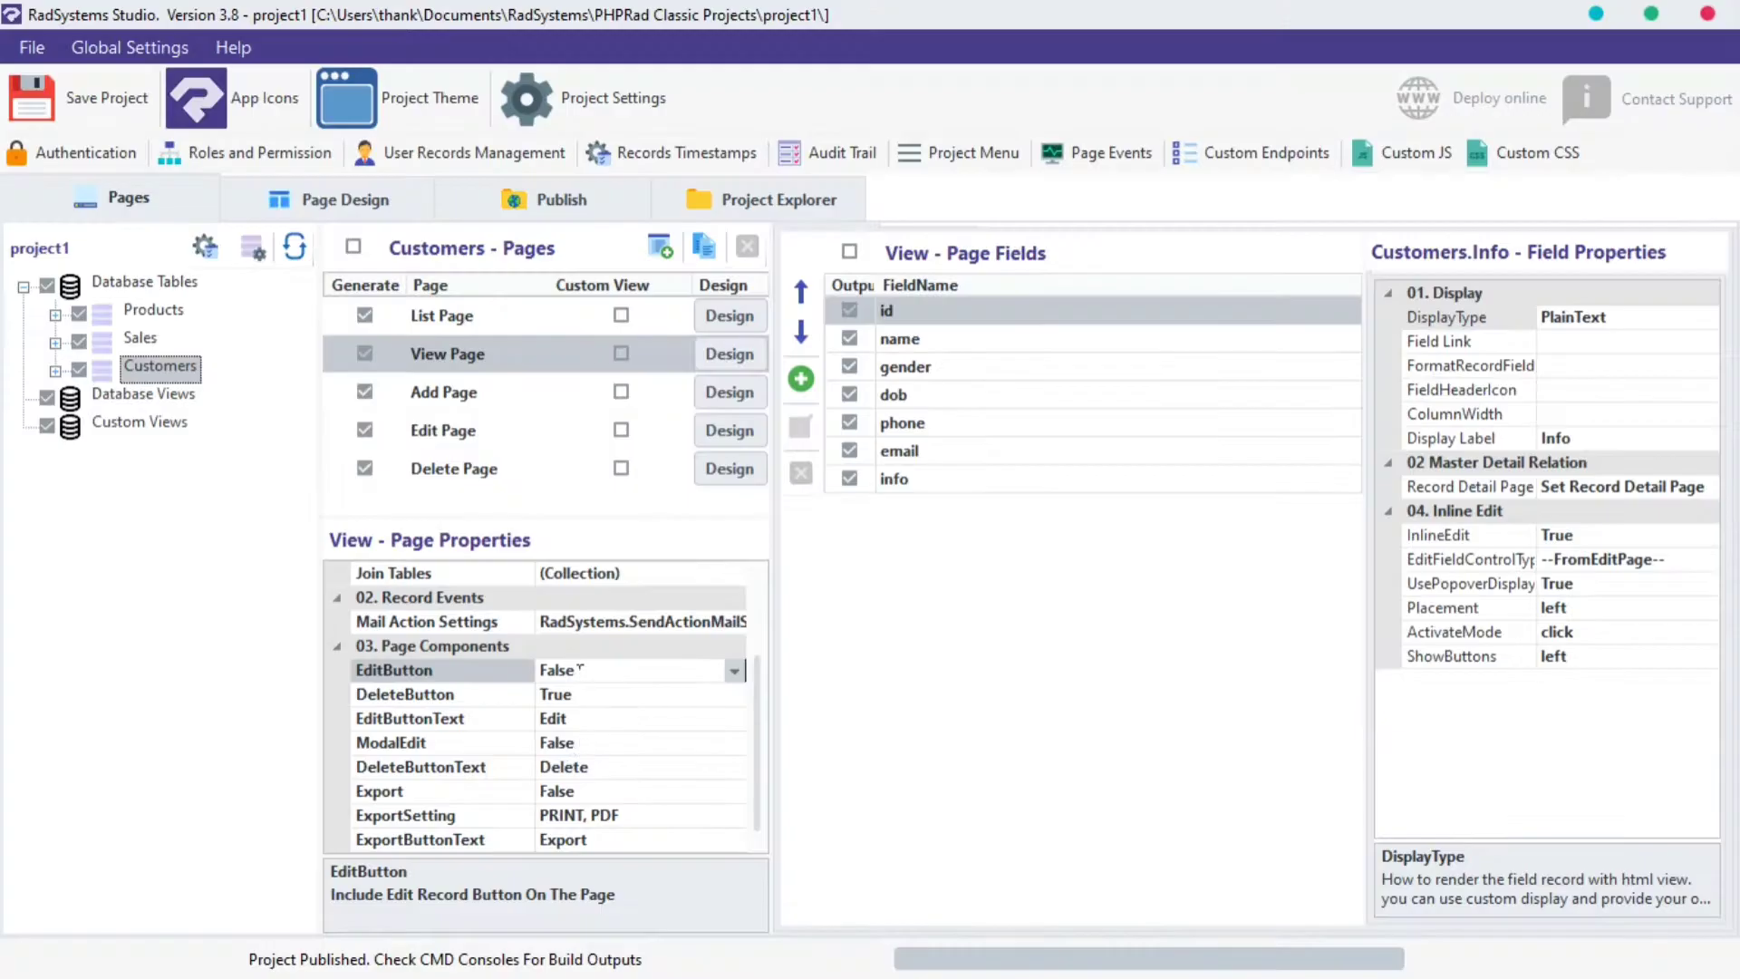
left_click(561, 199)
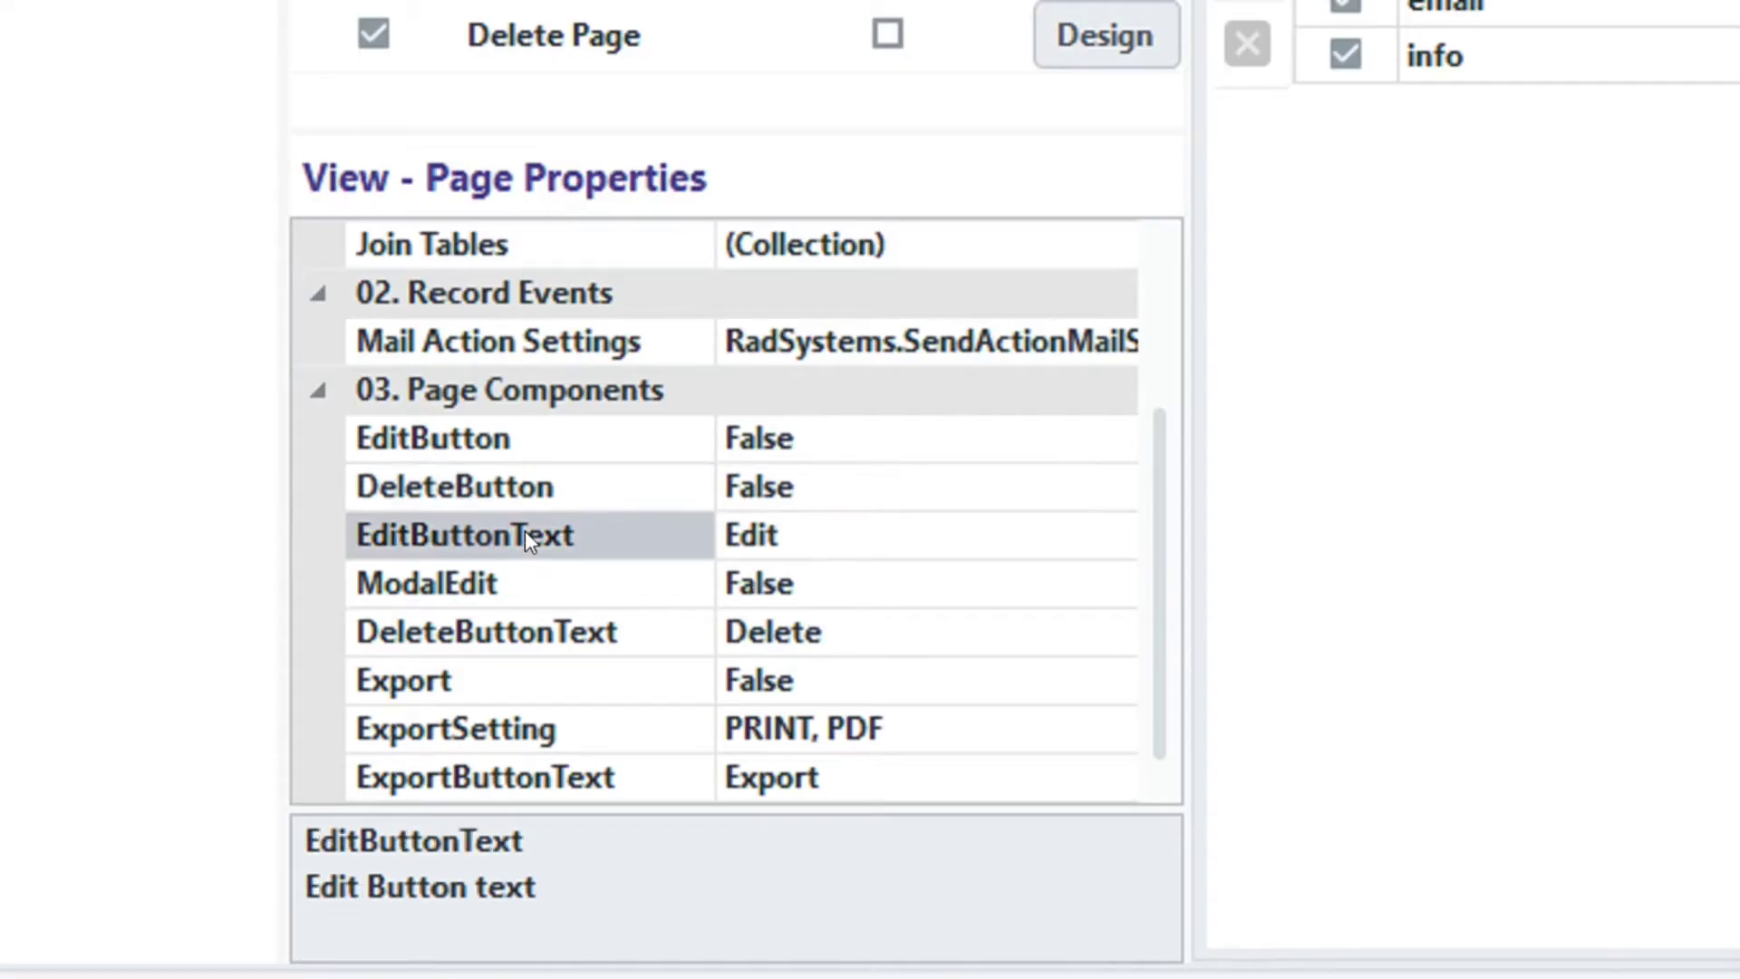
mouse_move(506, 548)
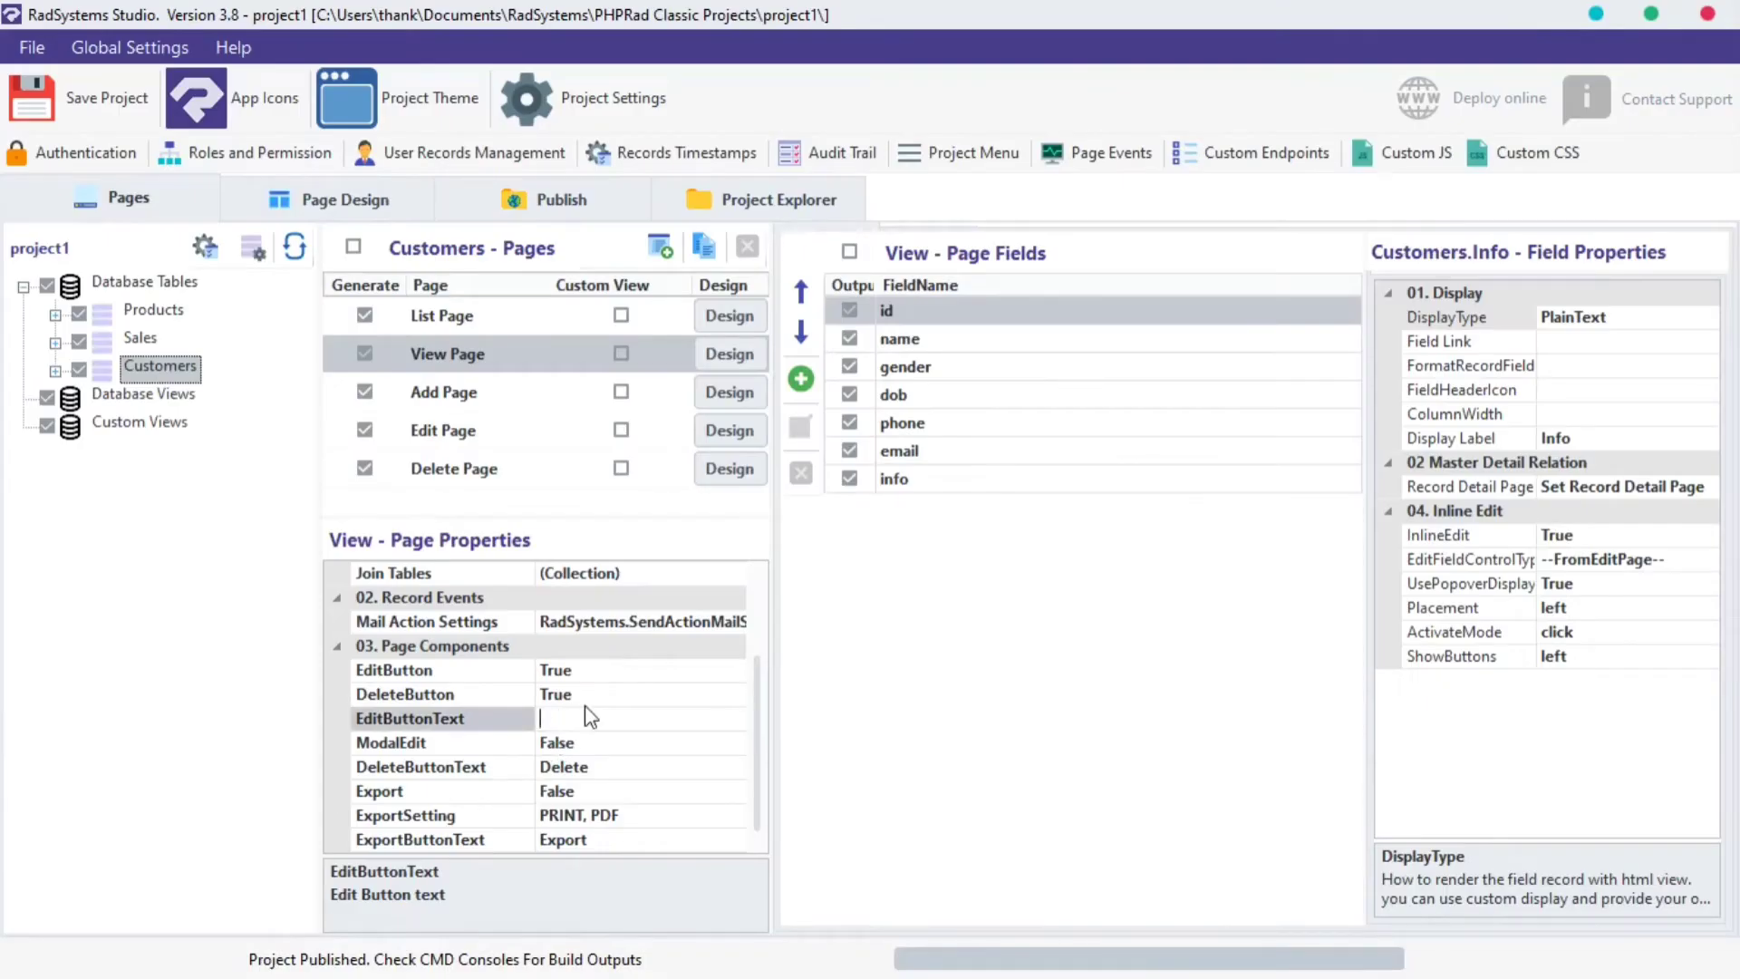
- Set the edit button text to 'Modify' and turn on ModalEdit
type("Modif")
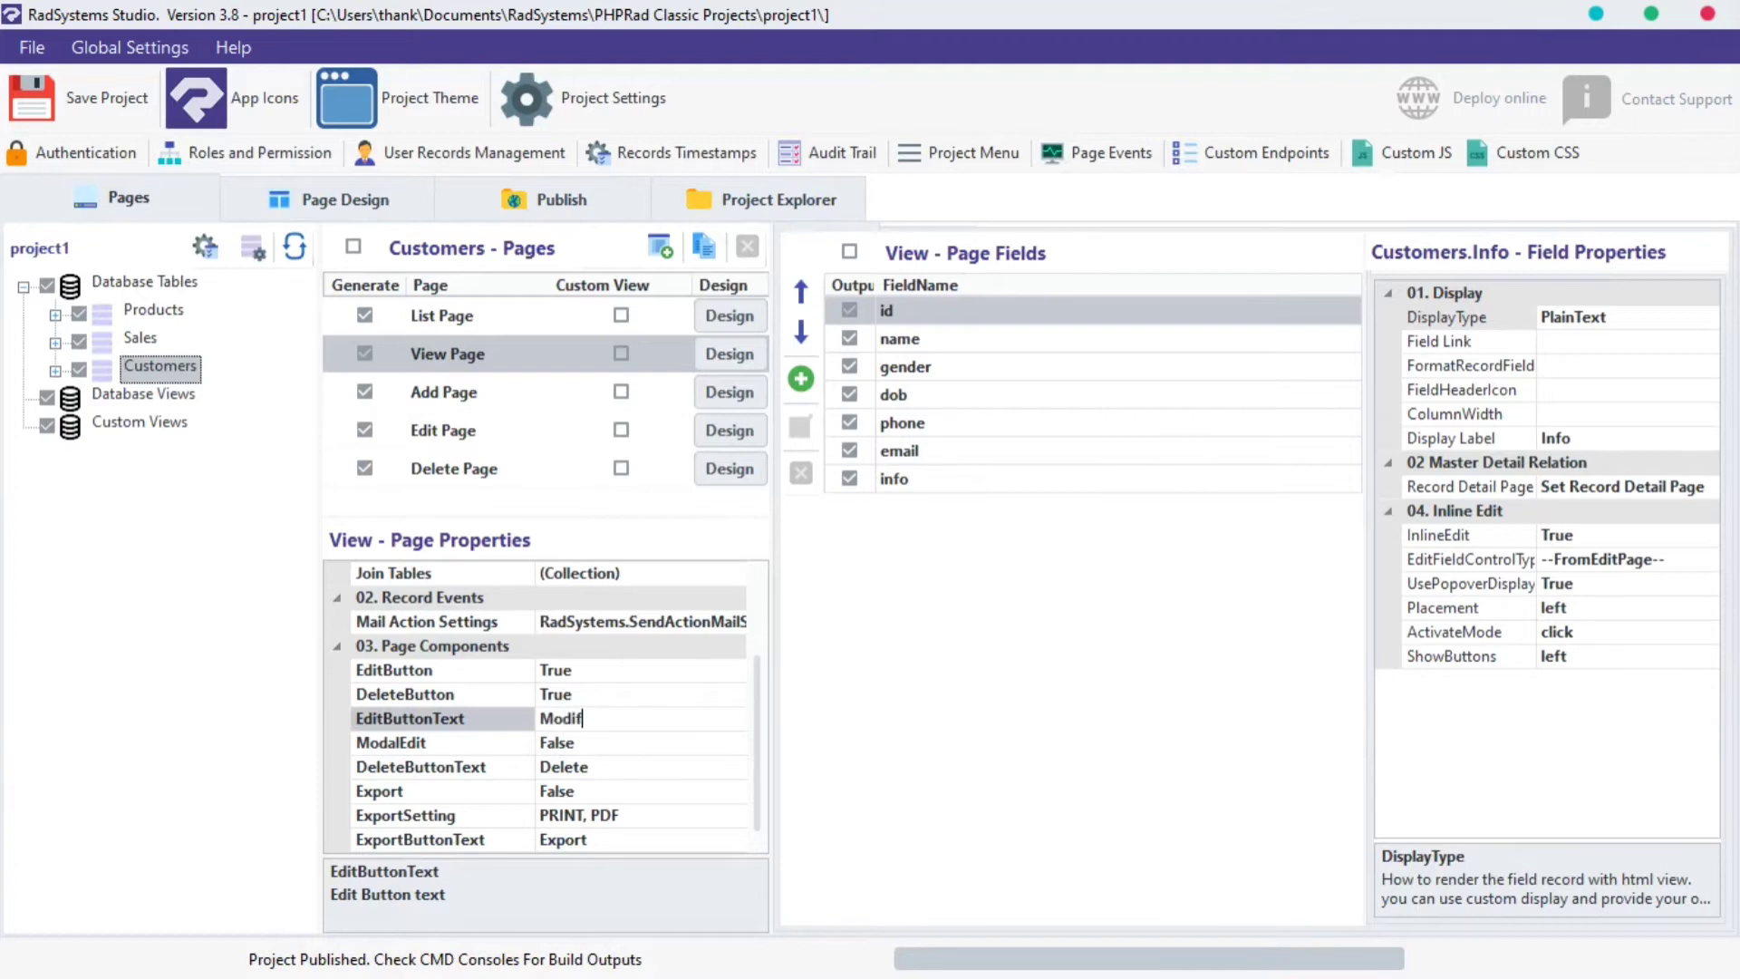
mouse_move(588, 716)
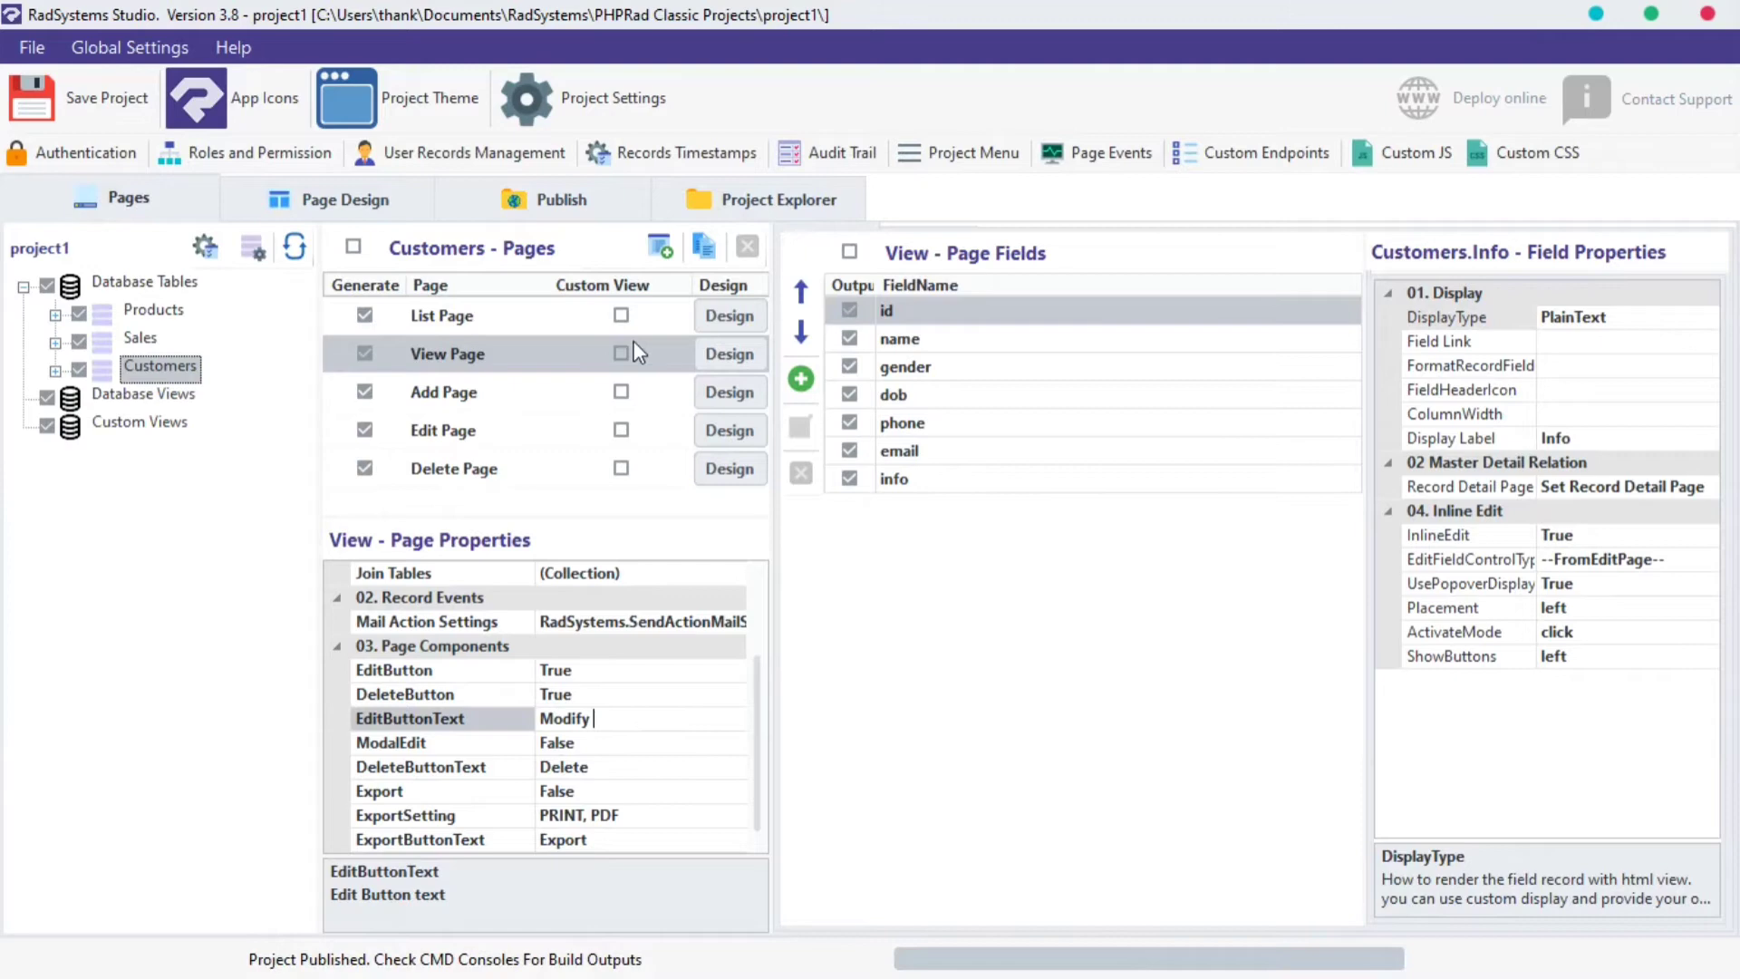
left_click(559, 198)
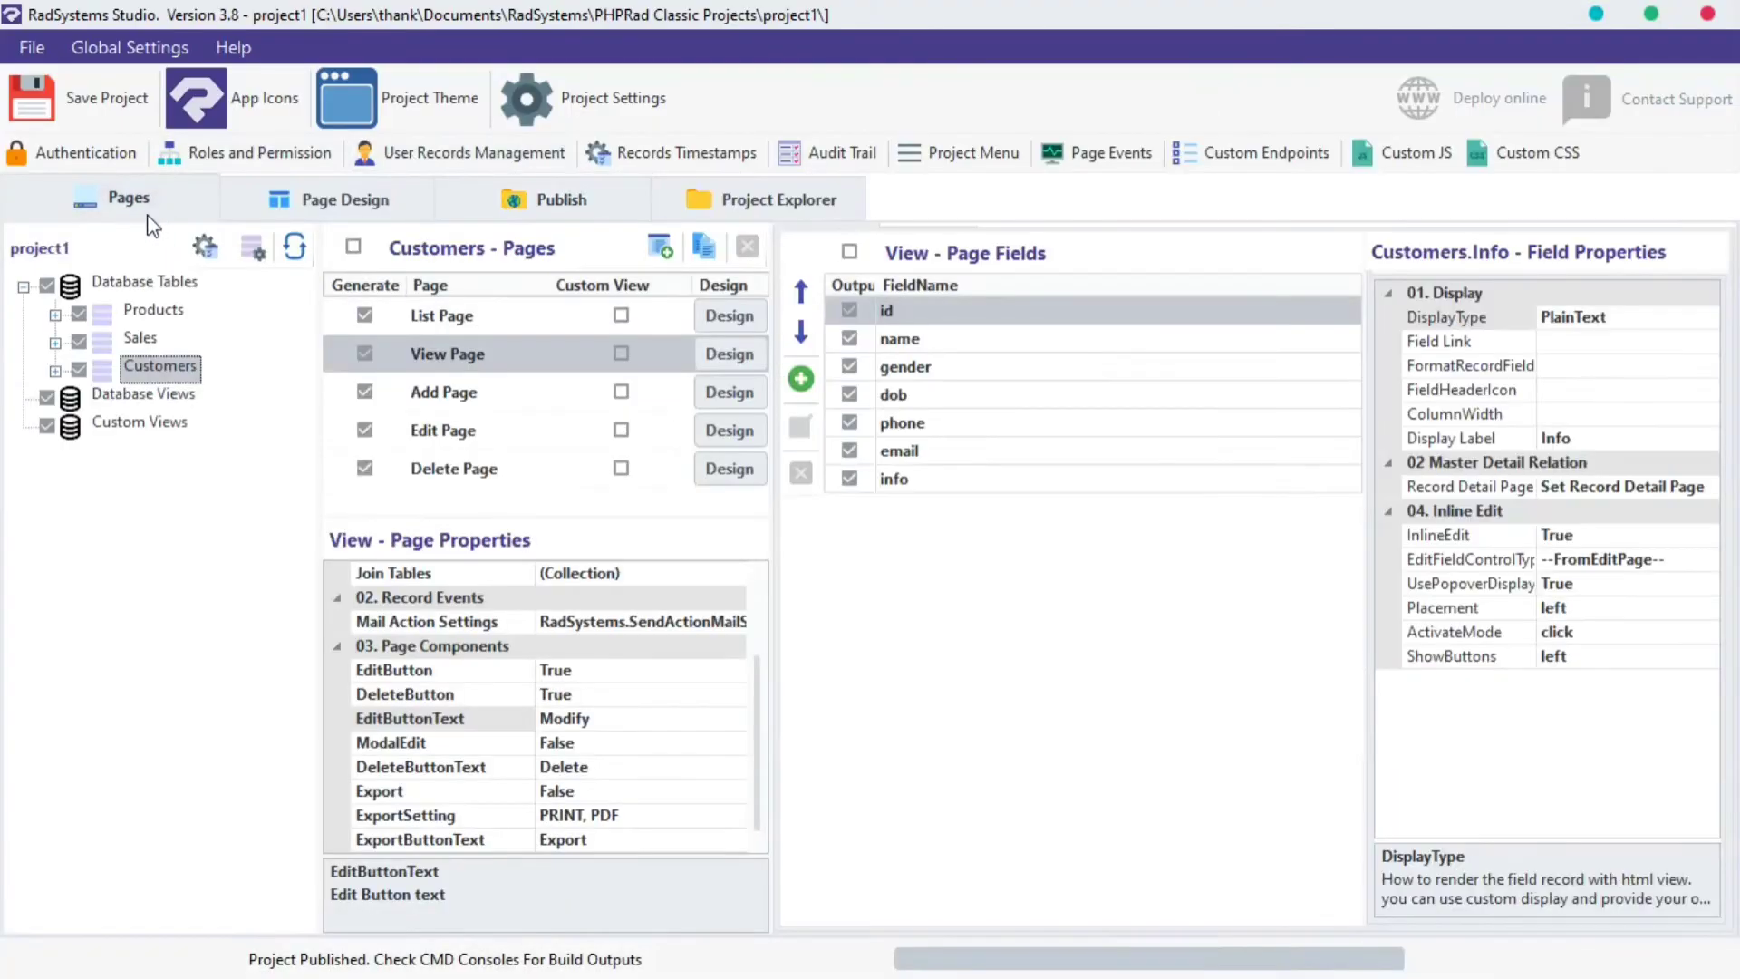
left_click(433, 743)
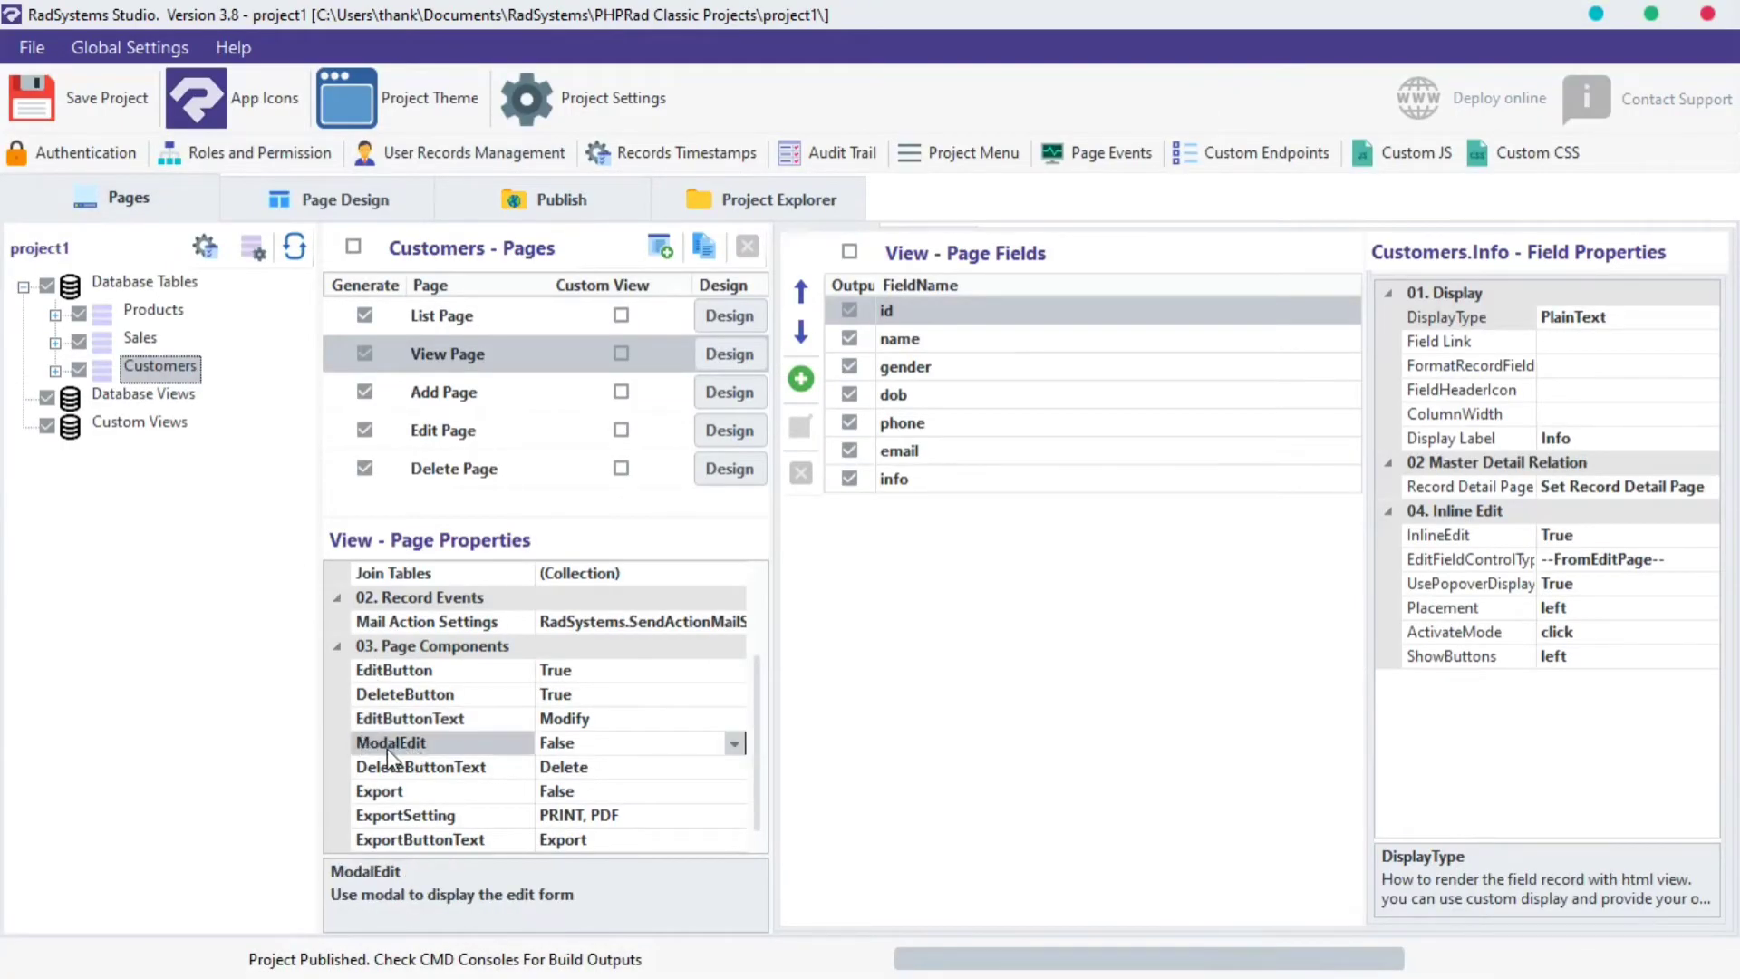
mouse_move(446, 763)
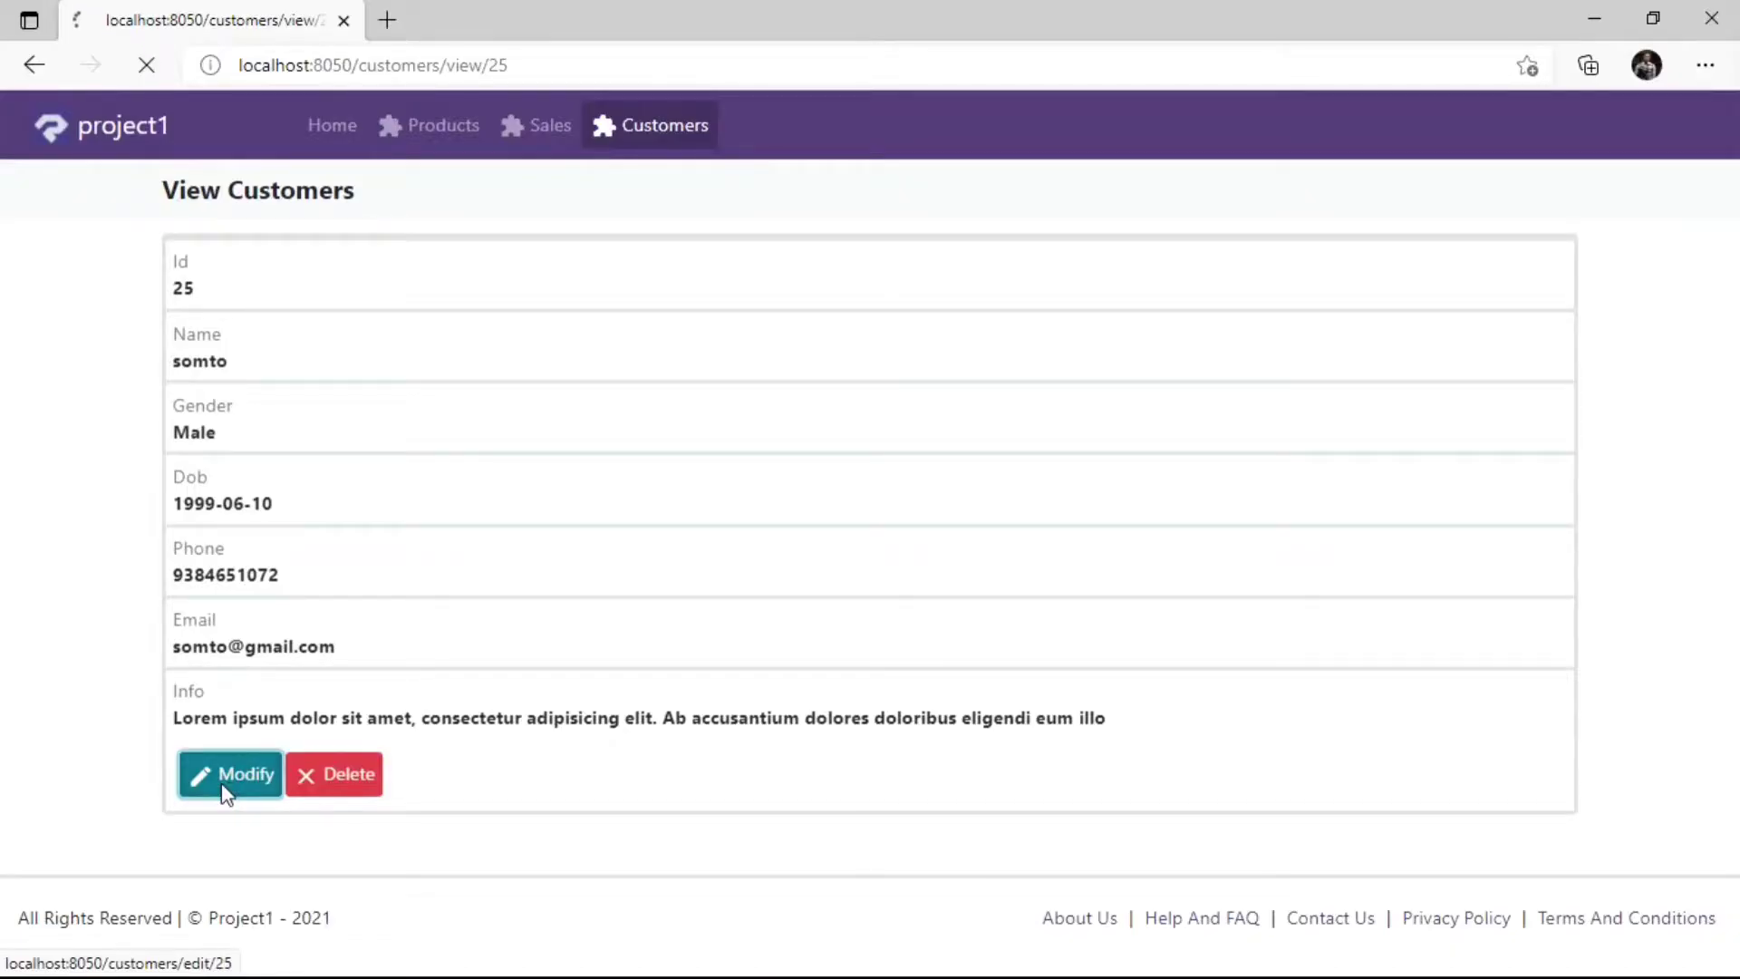
- Reload localhost:8050/customers/view/25 to check the renamed Modify button
left_click(230, 773)
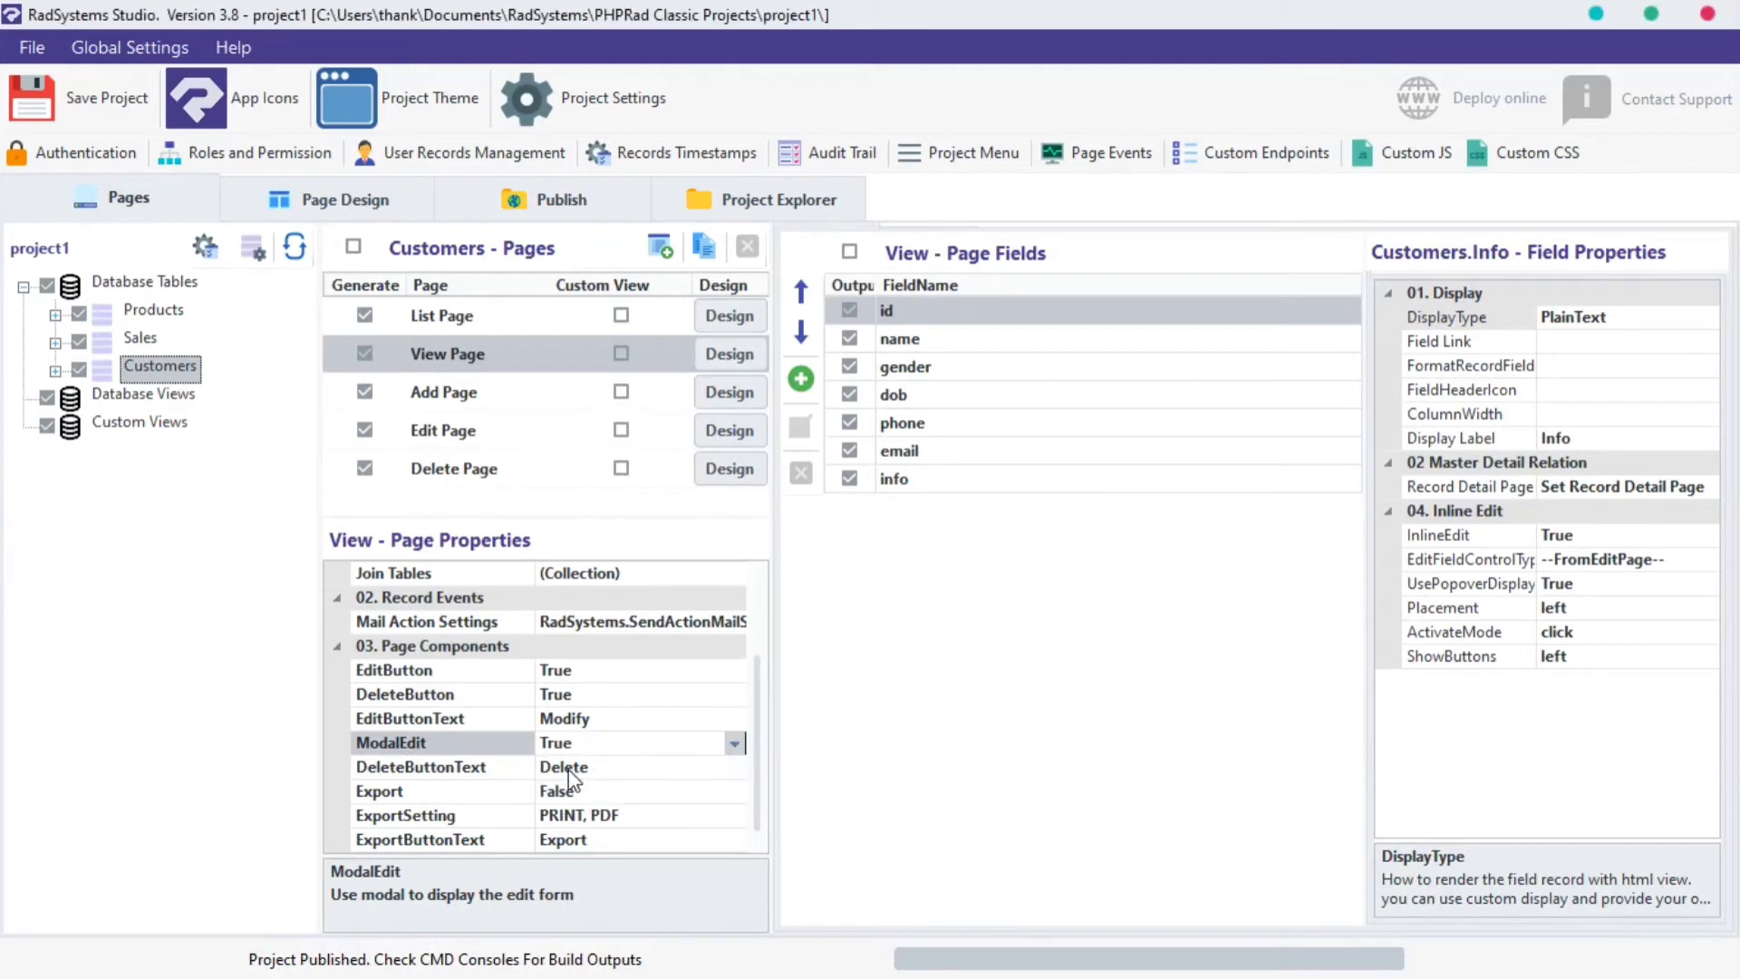
left_click(560, 199)
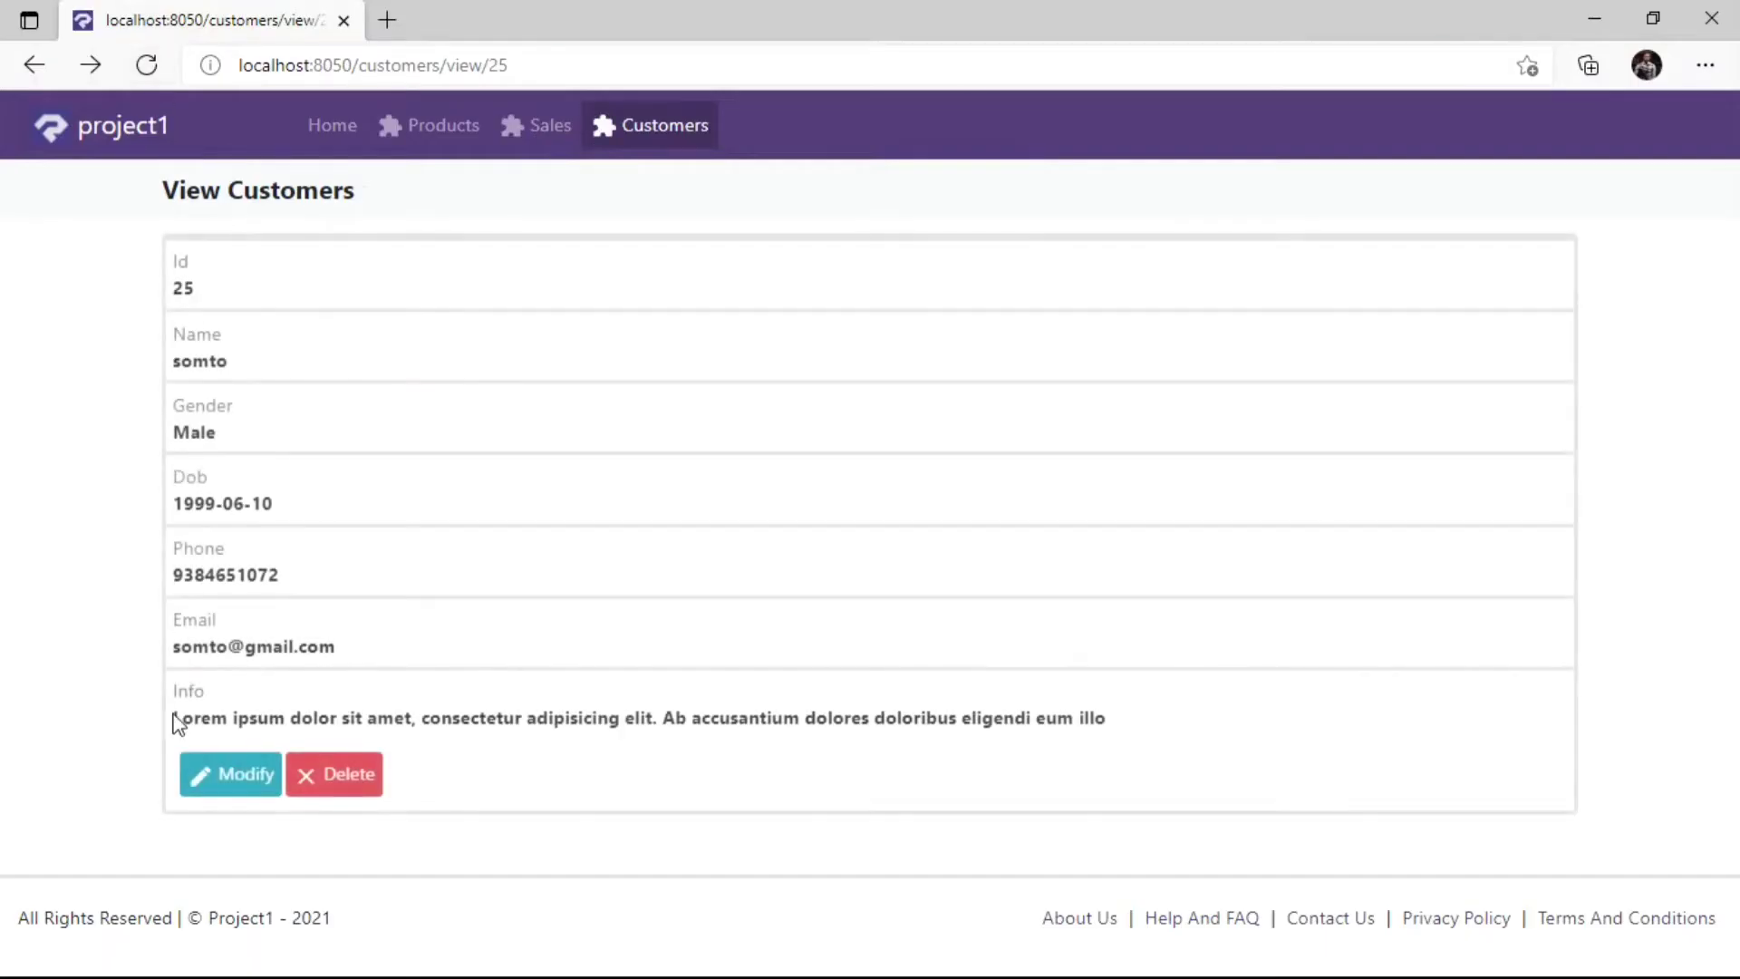
left_click(229, 774)
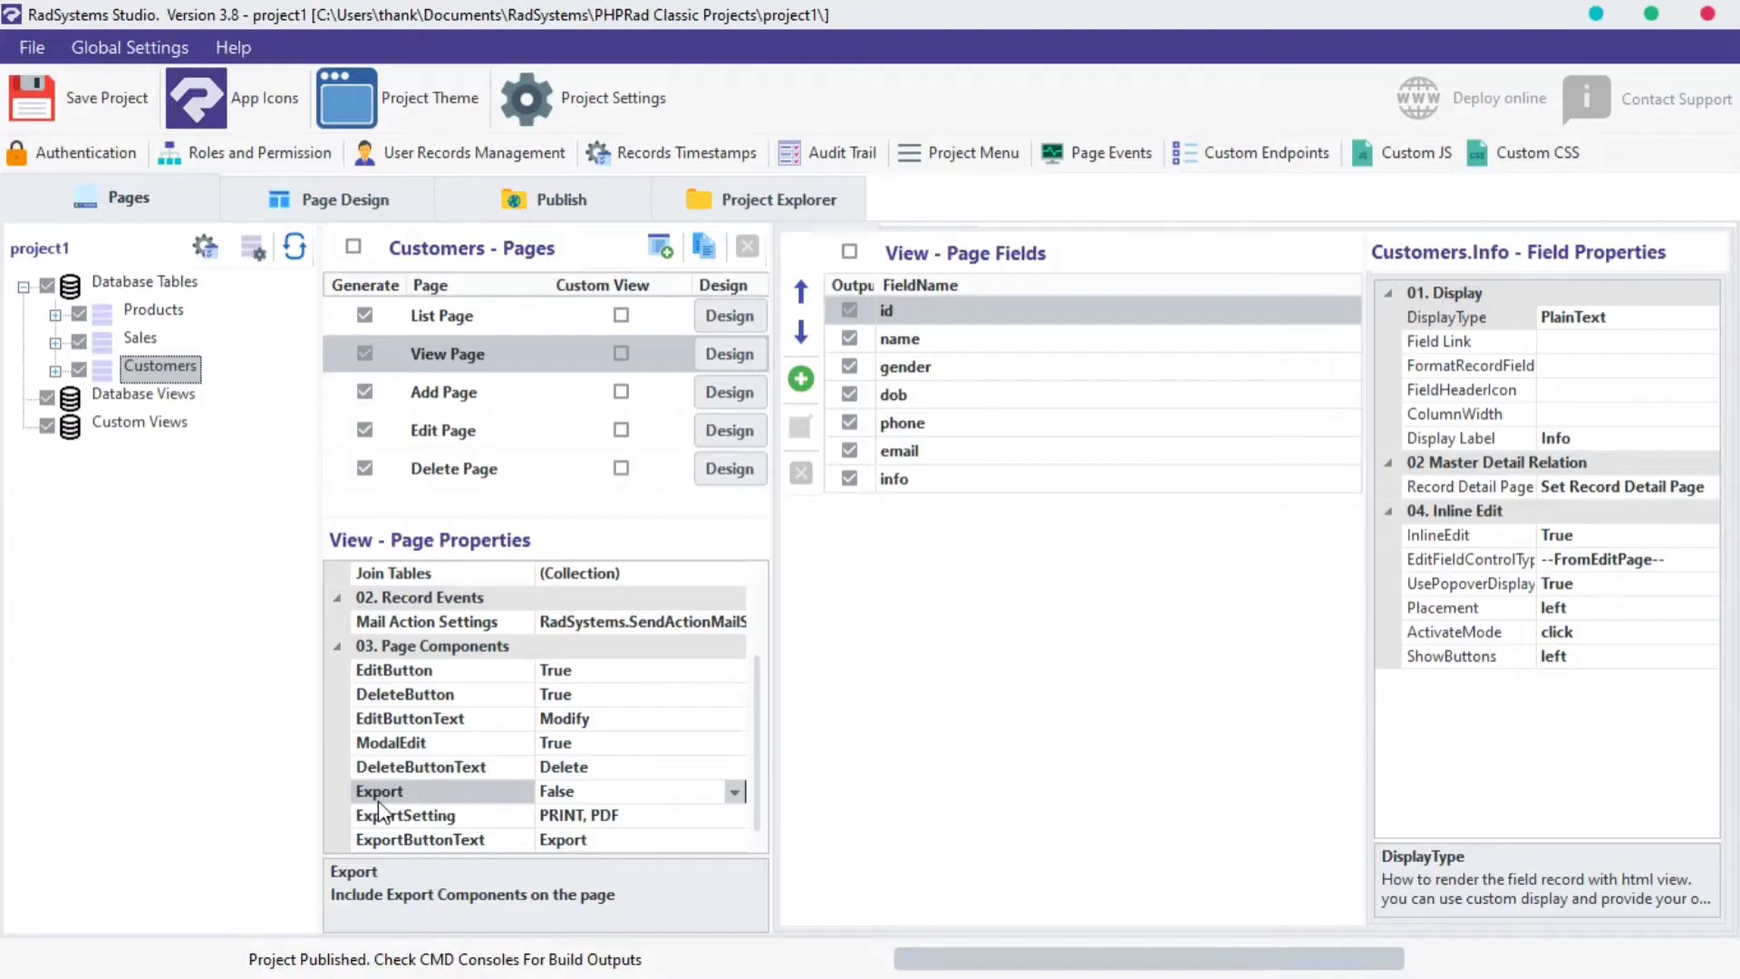
mouse_move(513, 804)
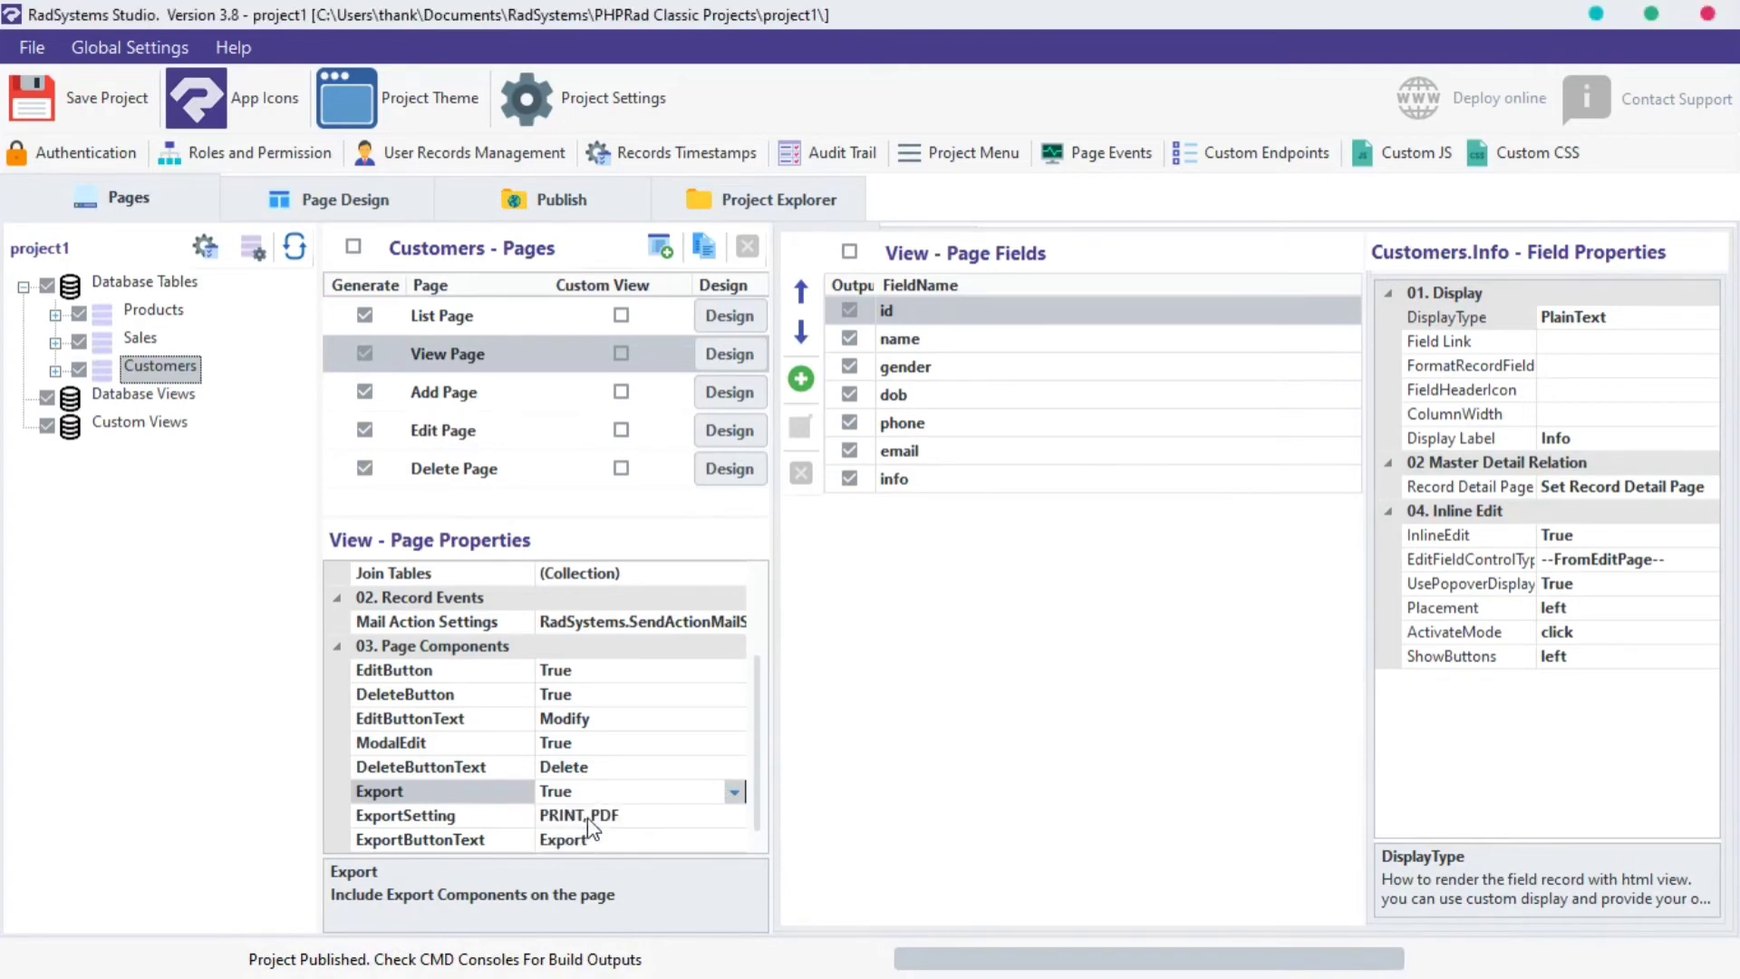
- Set Export to True on the Customers View page and republish
left_click(562, 198)
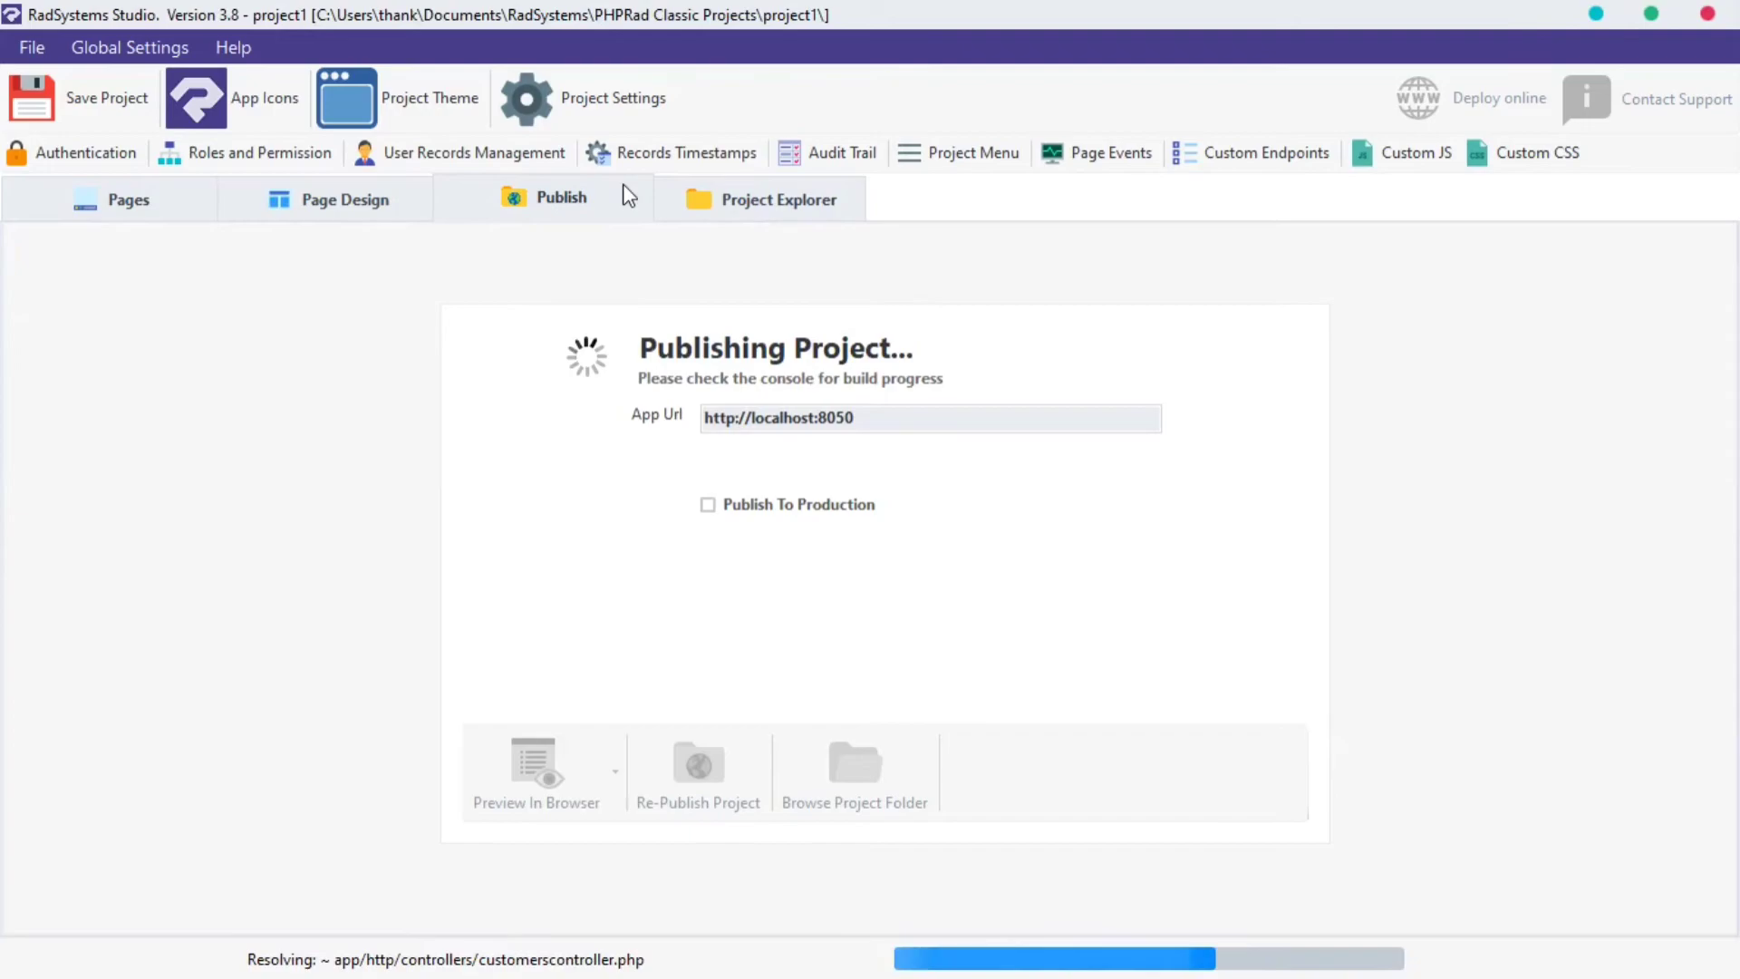
left_click(536, 774)
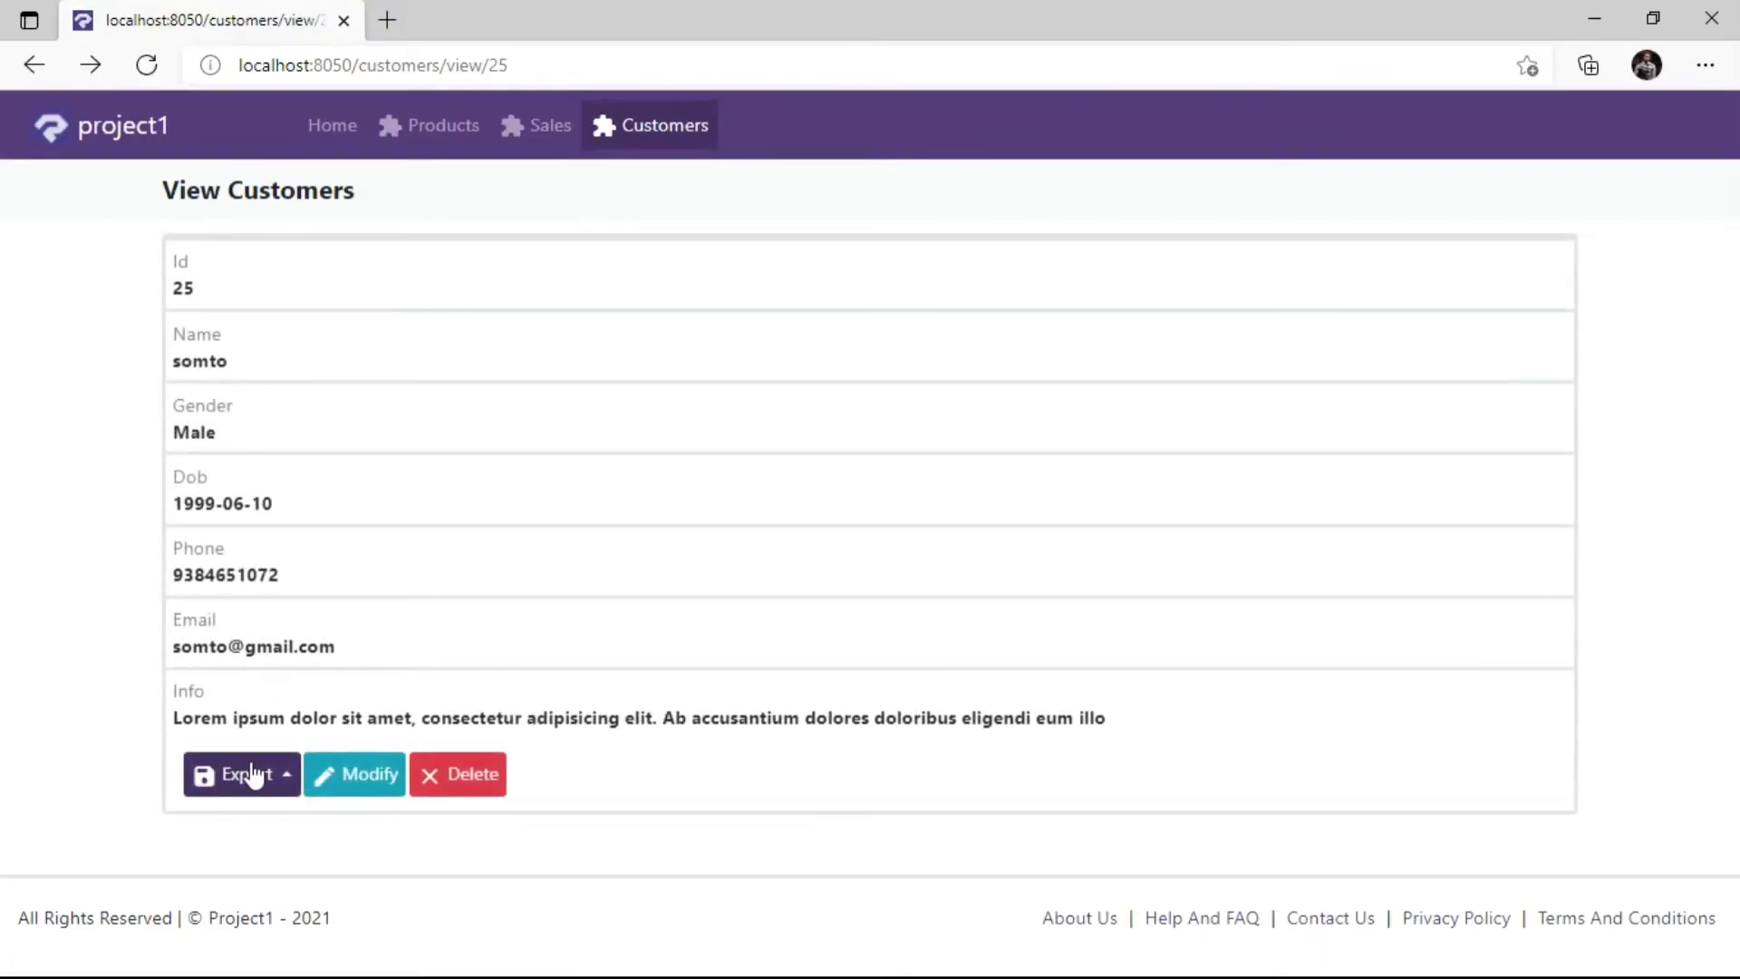
left_click(241, 773)
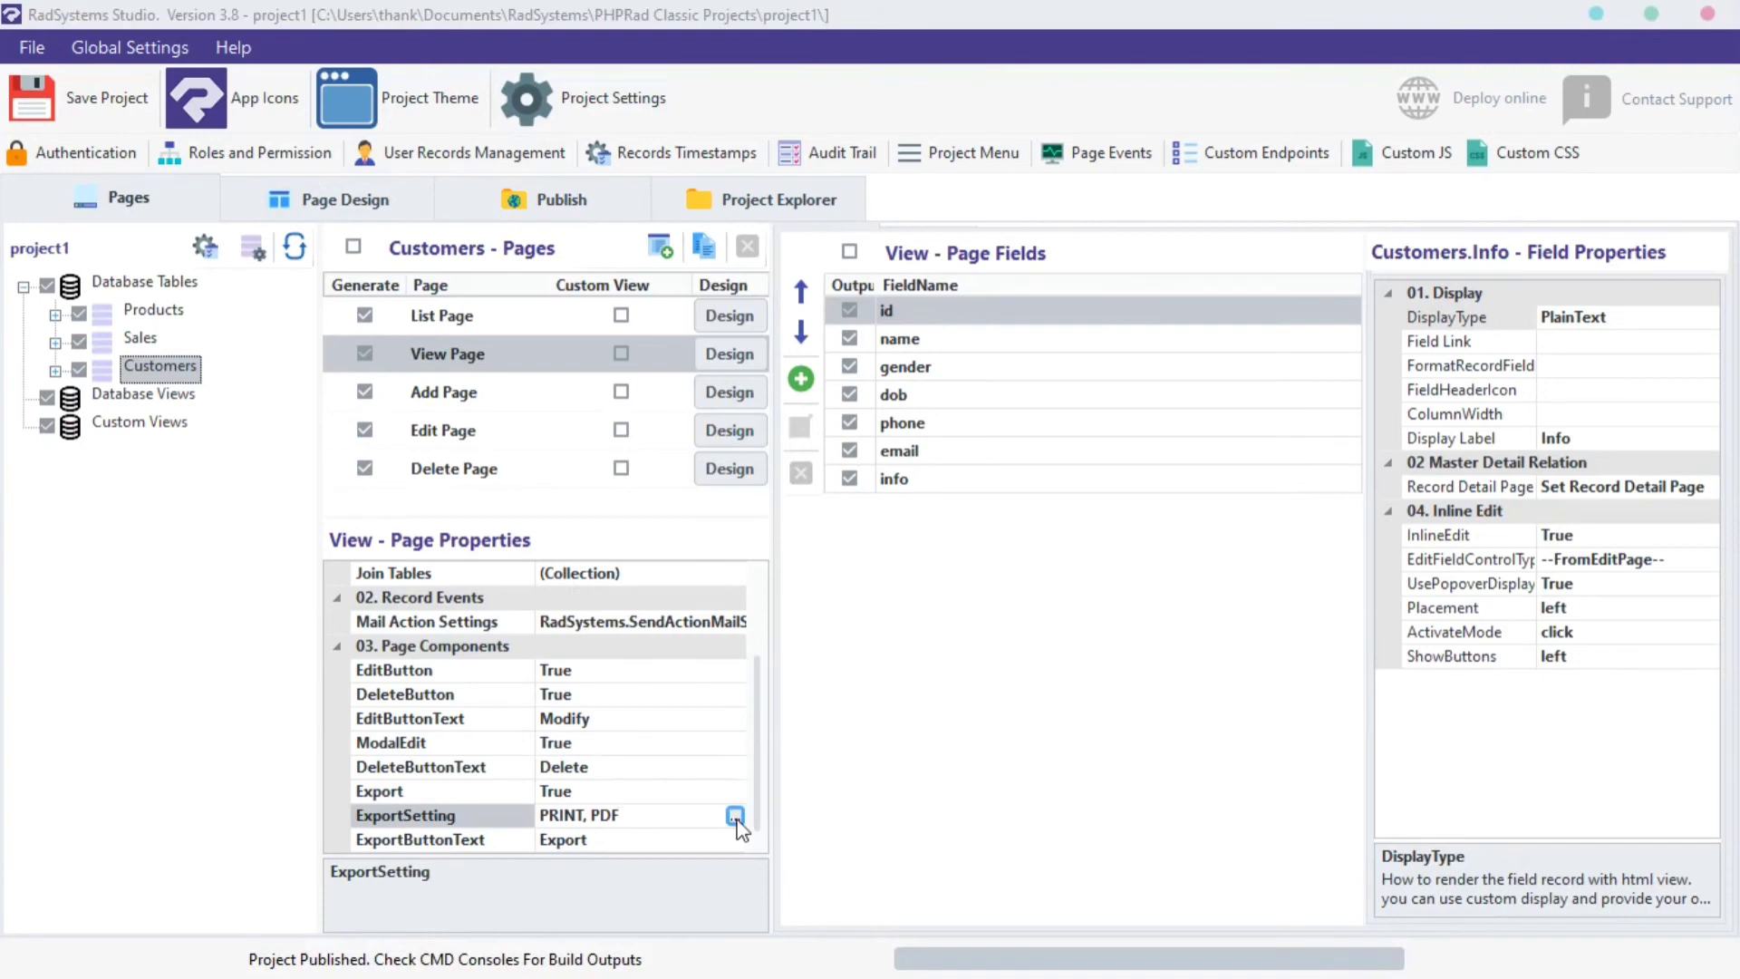
- Enable EXCEL and CSV export formats with report title 'hellow world'
left_click(735, 817)
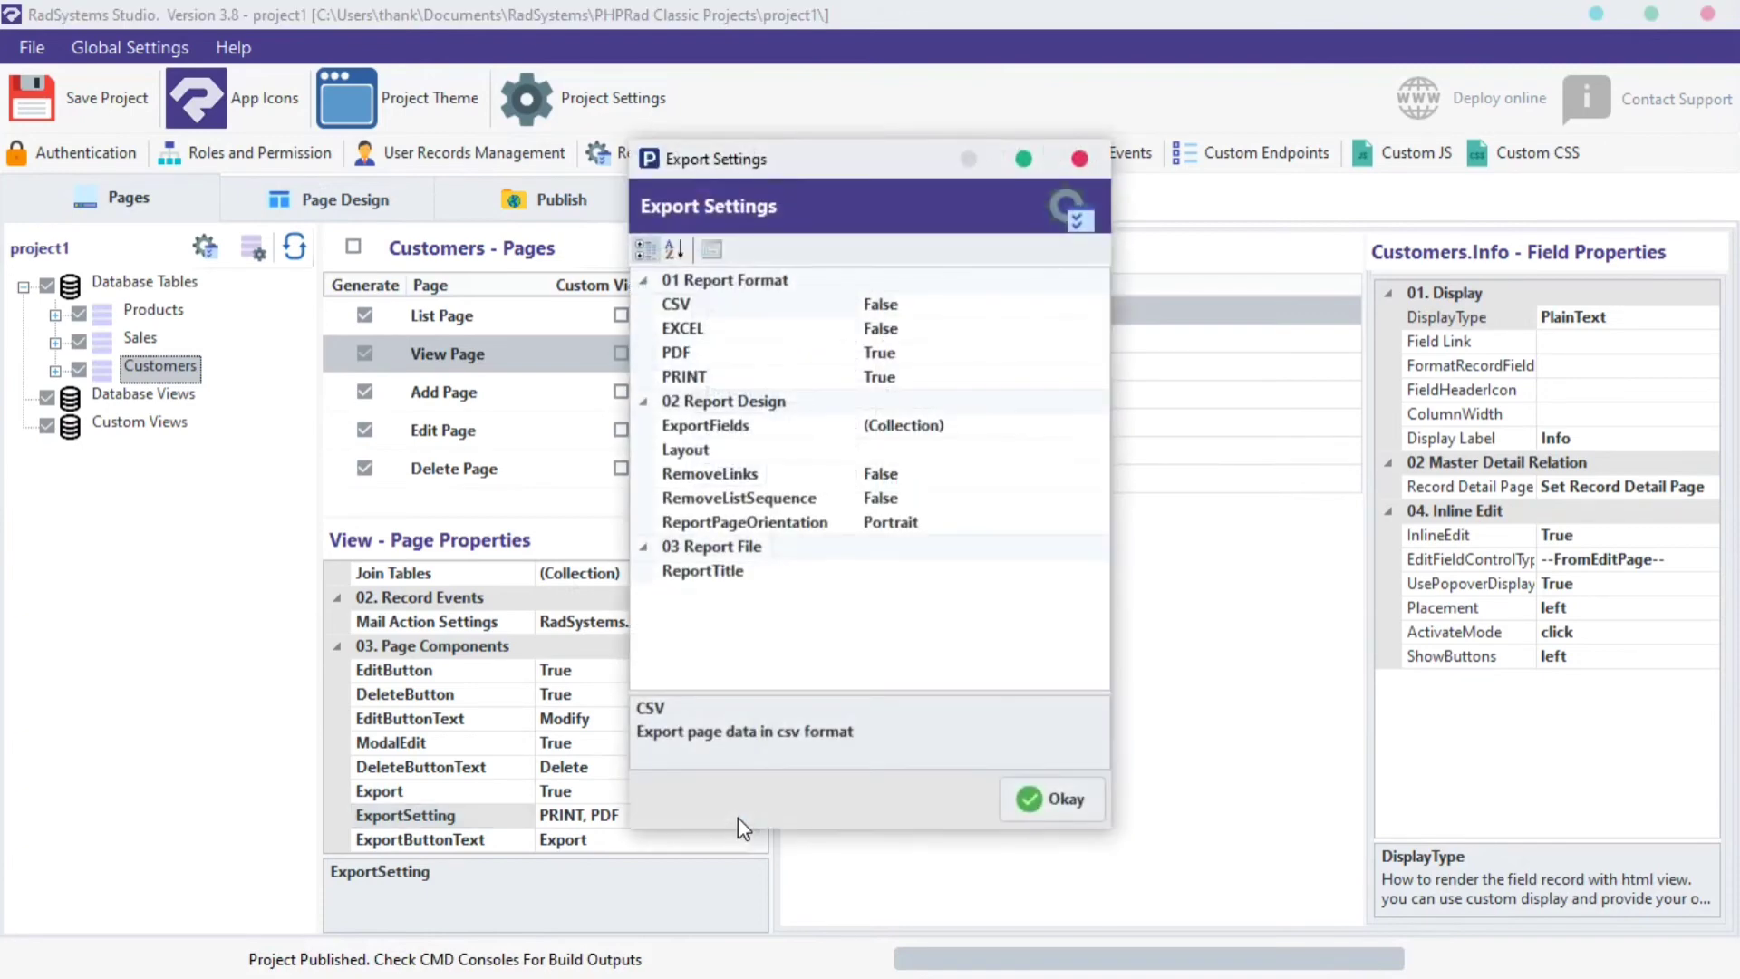
left_click(733, 376)
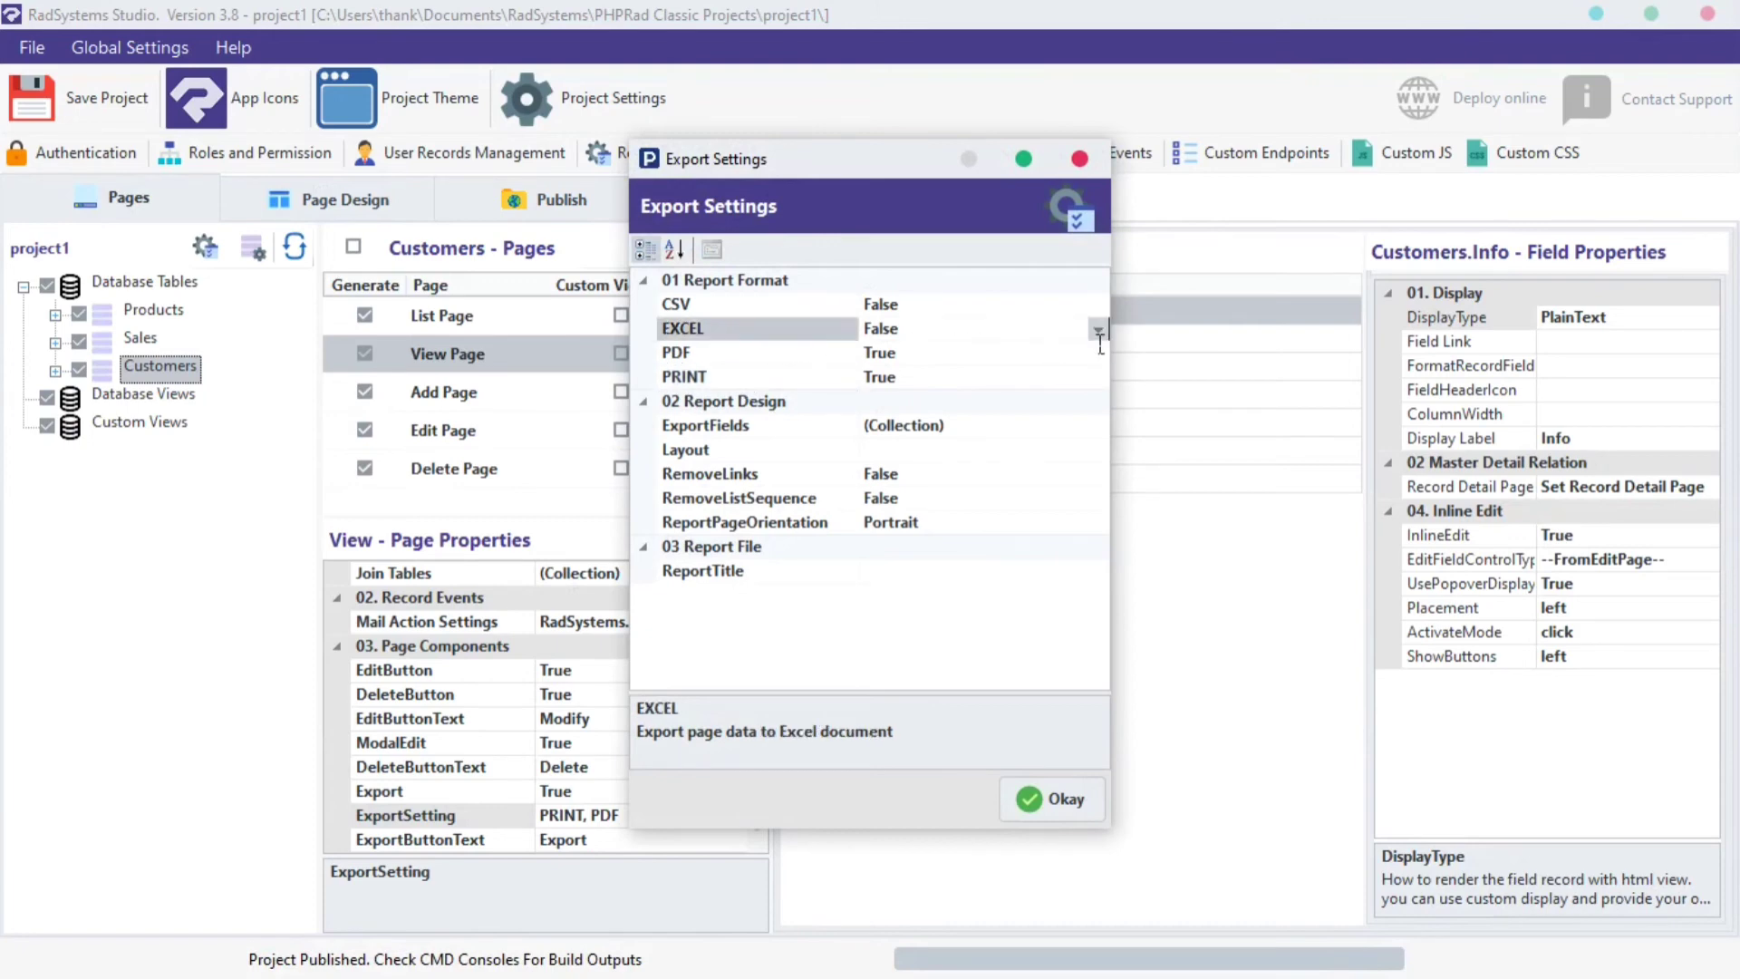
left_click(880, 328)
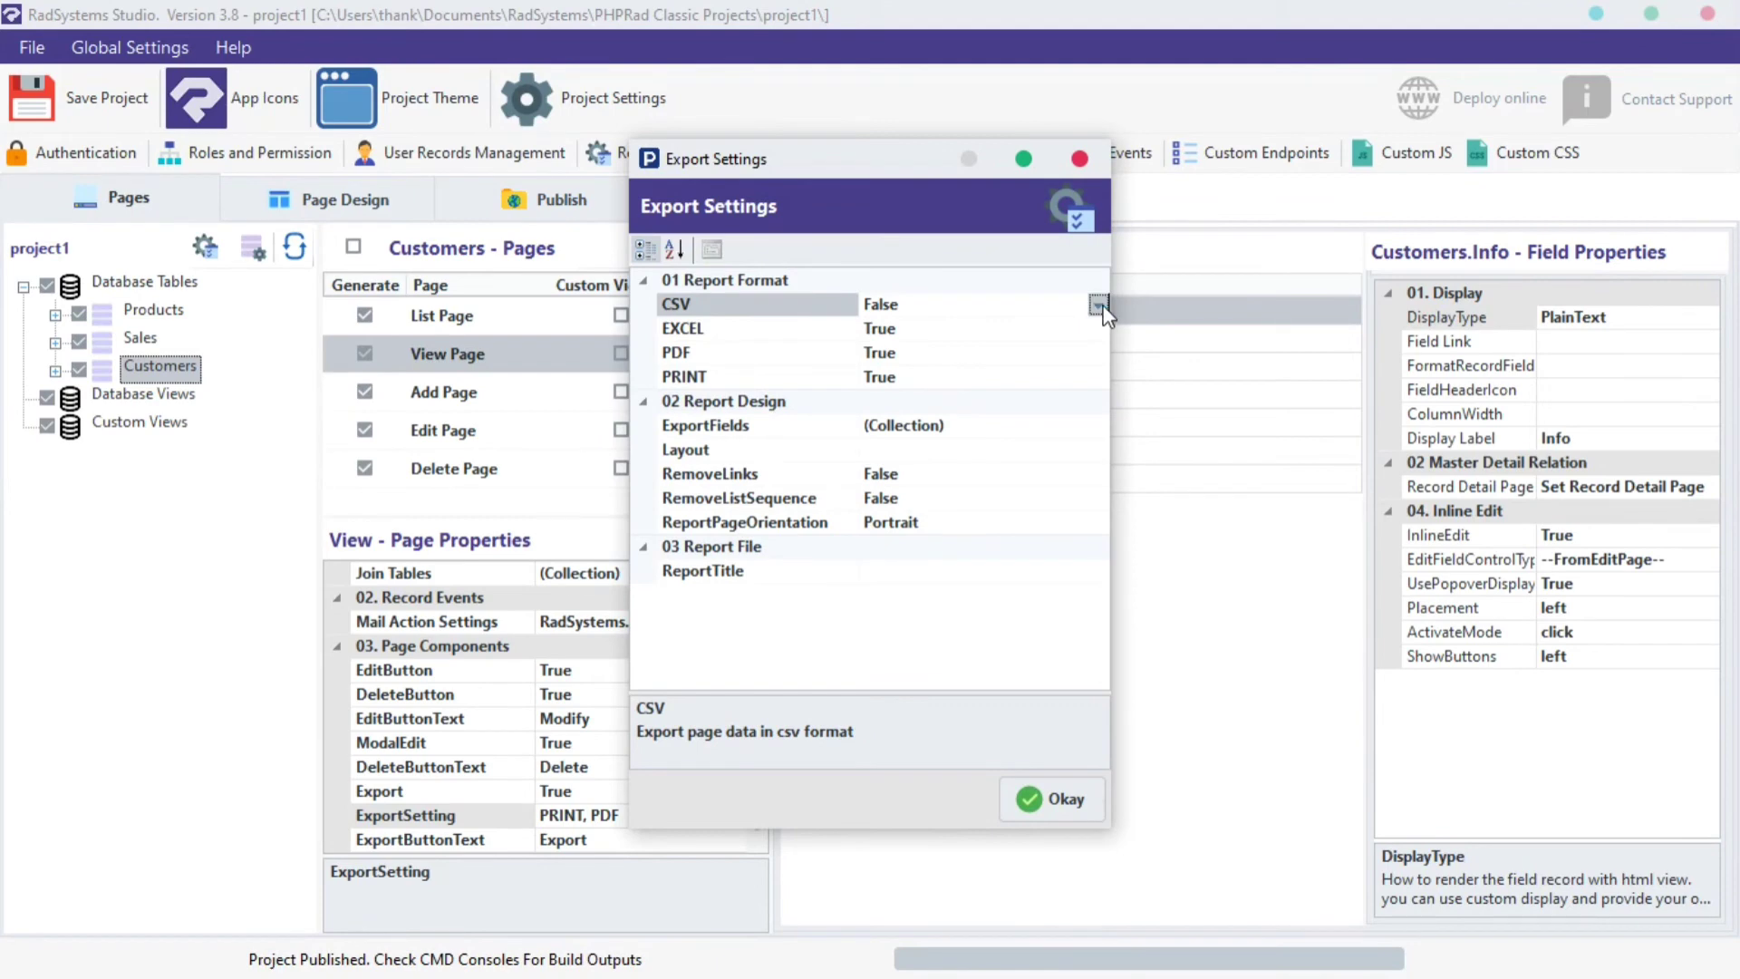
left_click(1099, 304)
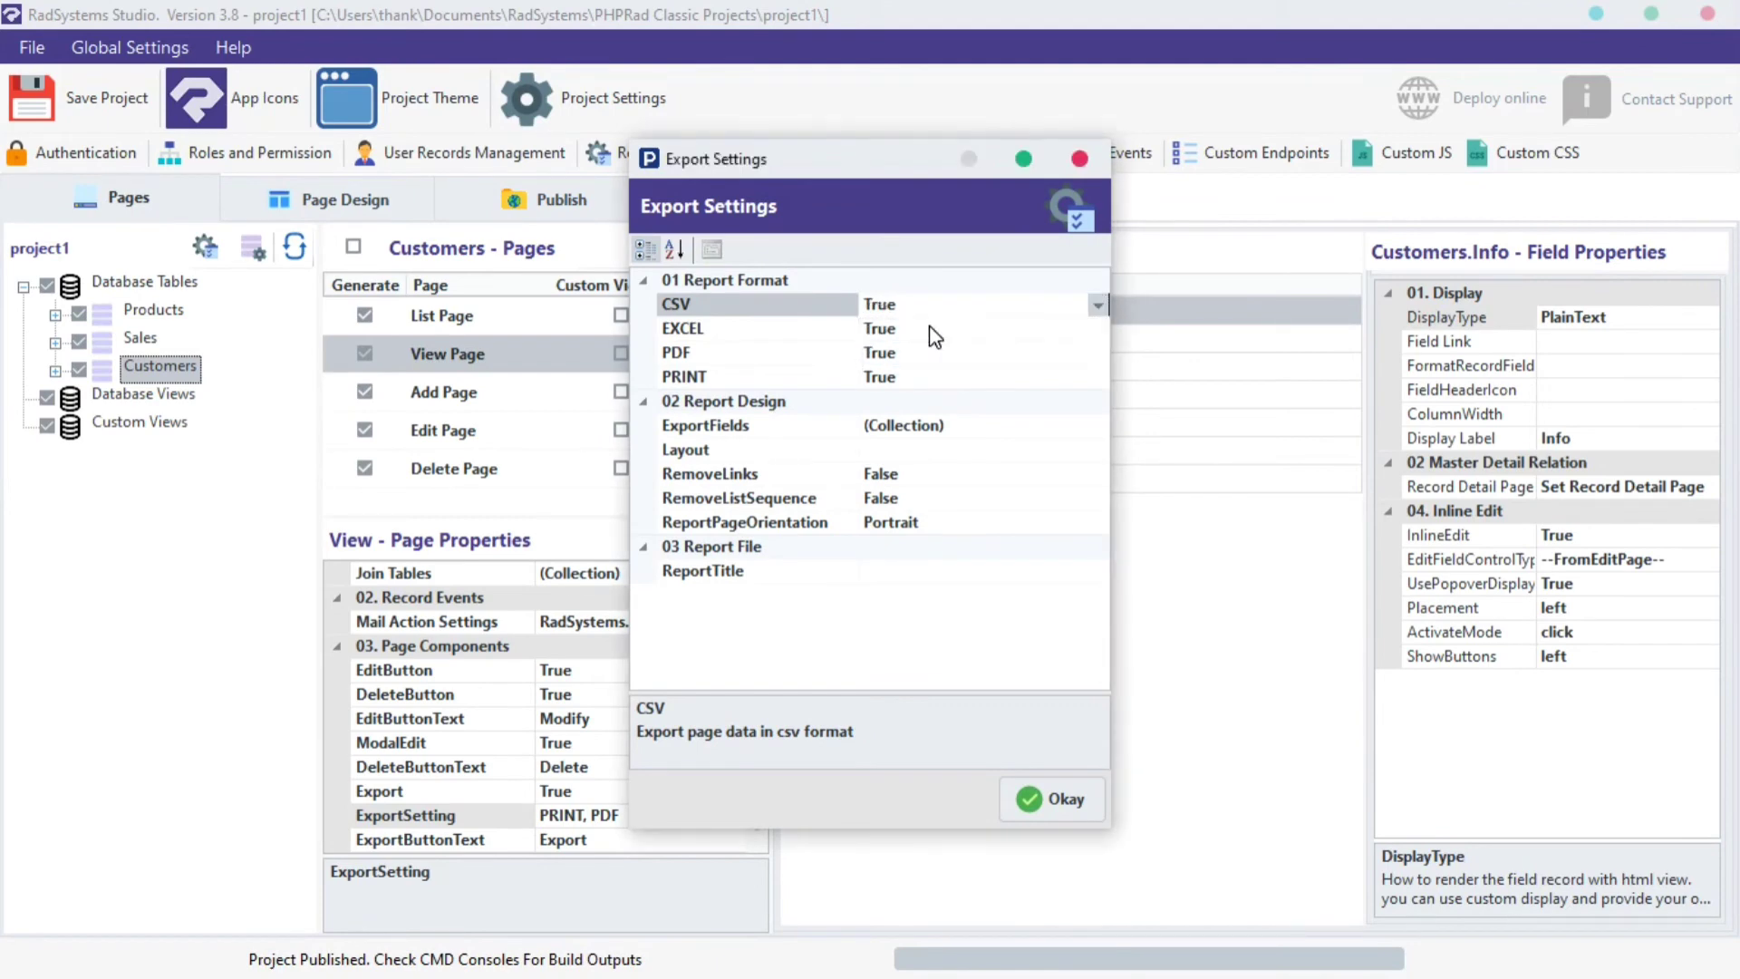
mouse_move(714, 421)
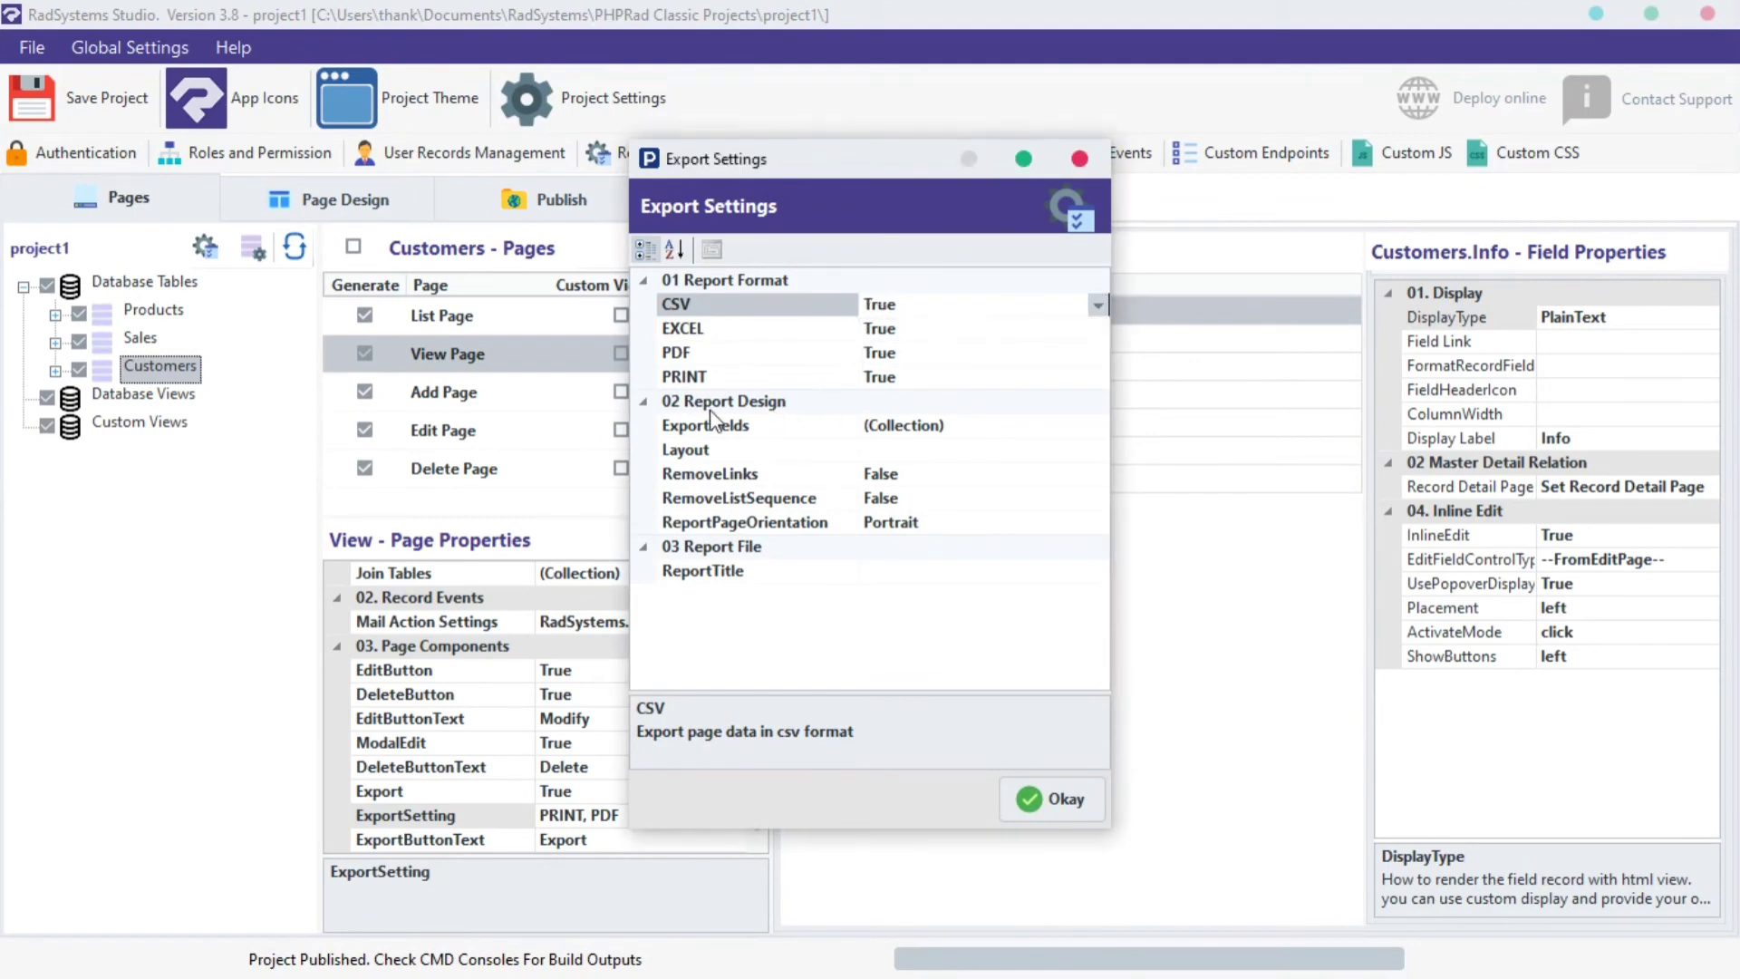
type("hellow world")
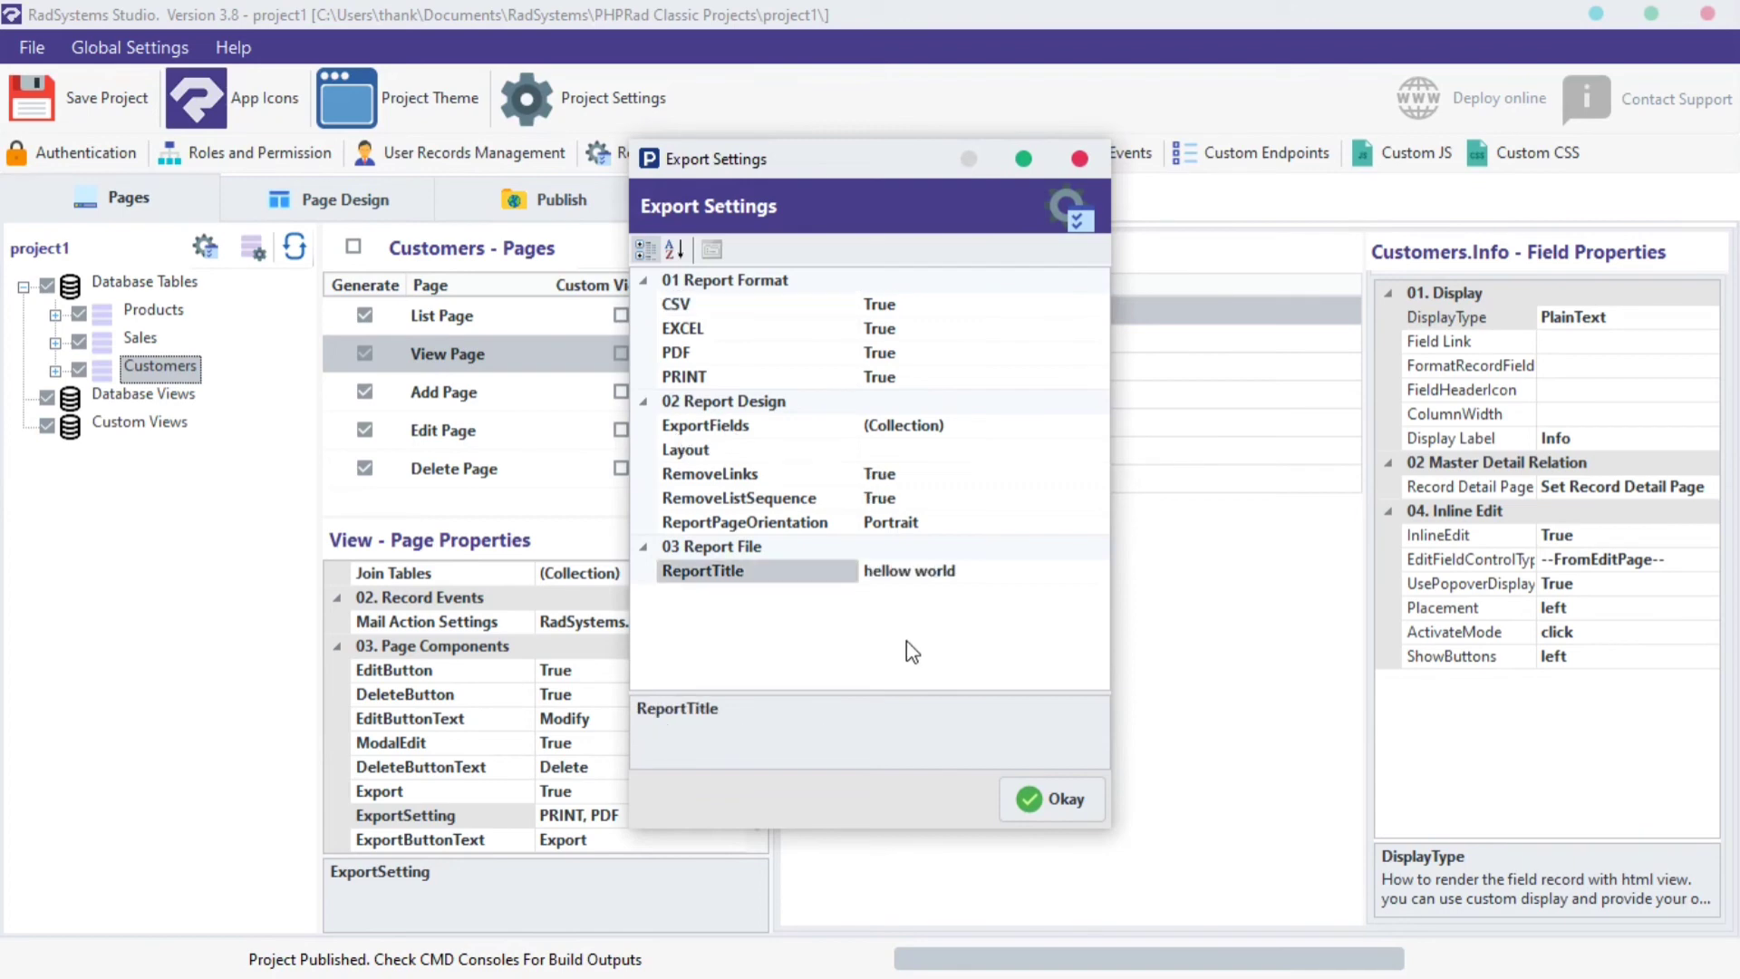
left_click(1049, 800)
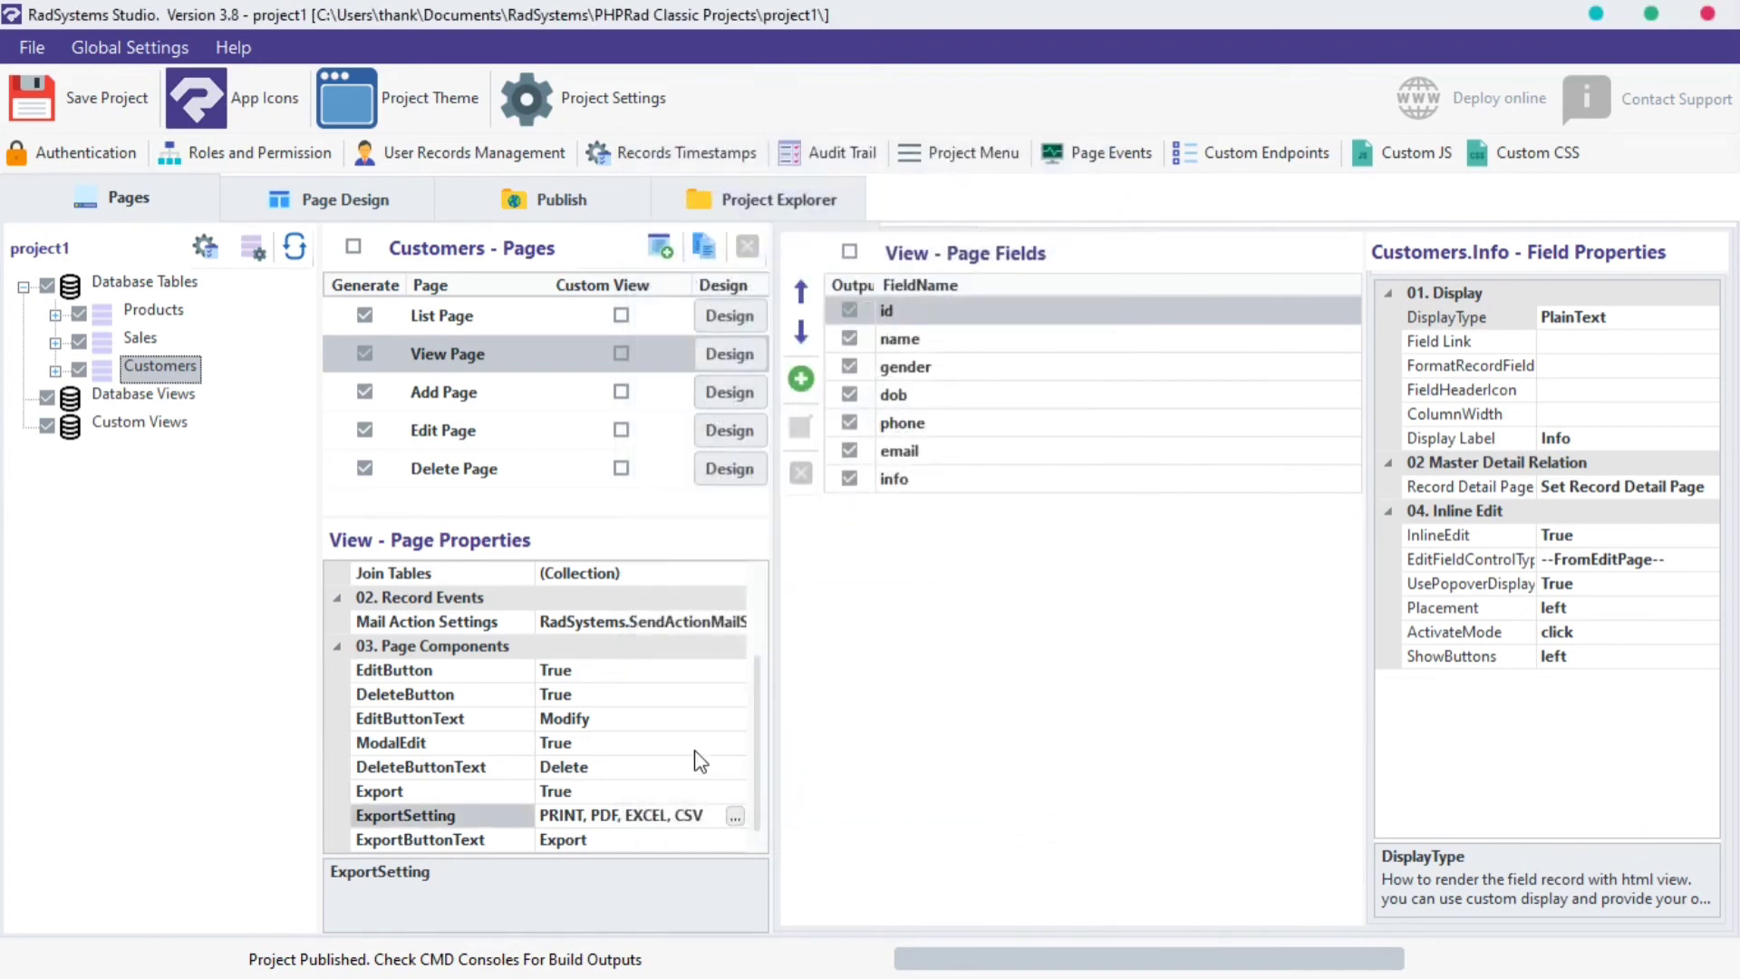
mouse_move(402, 835)
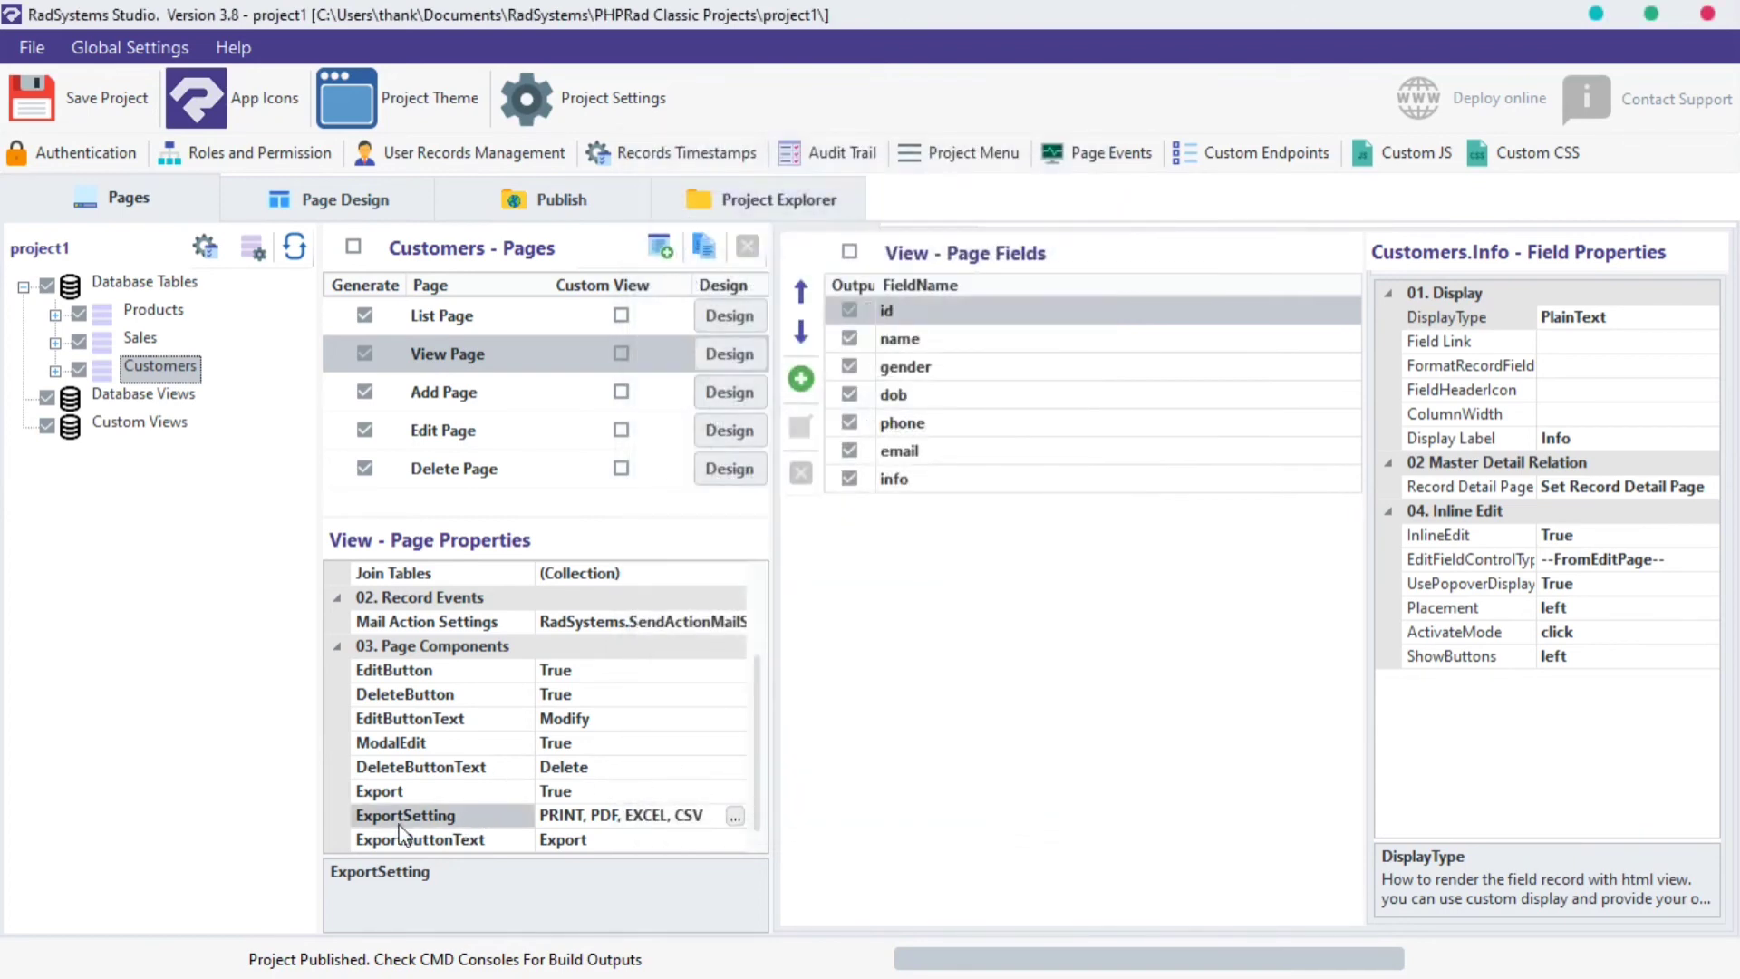
- Set ExportButtonText to 'Print Page'
left_click(420, 840)
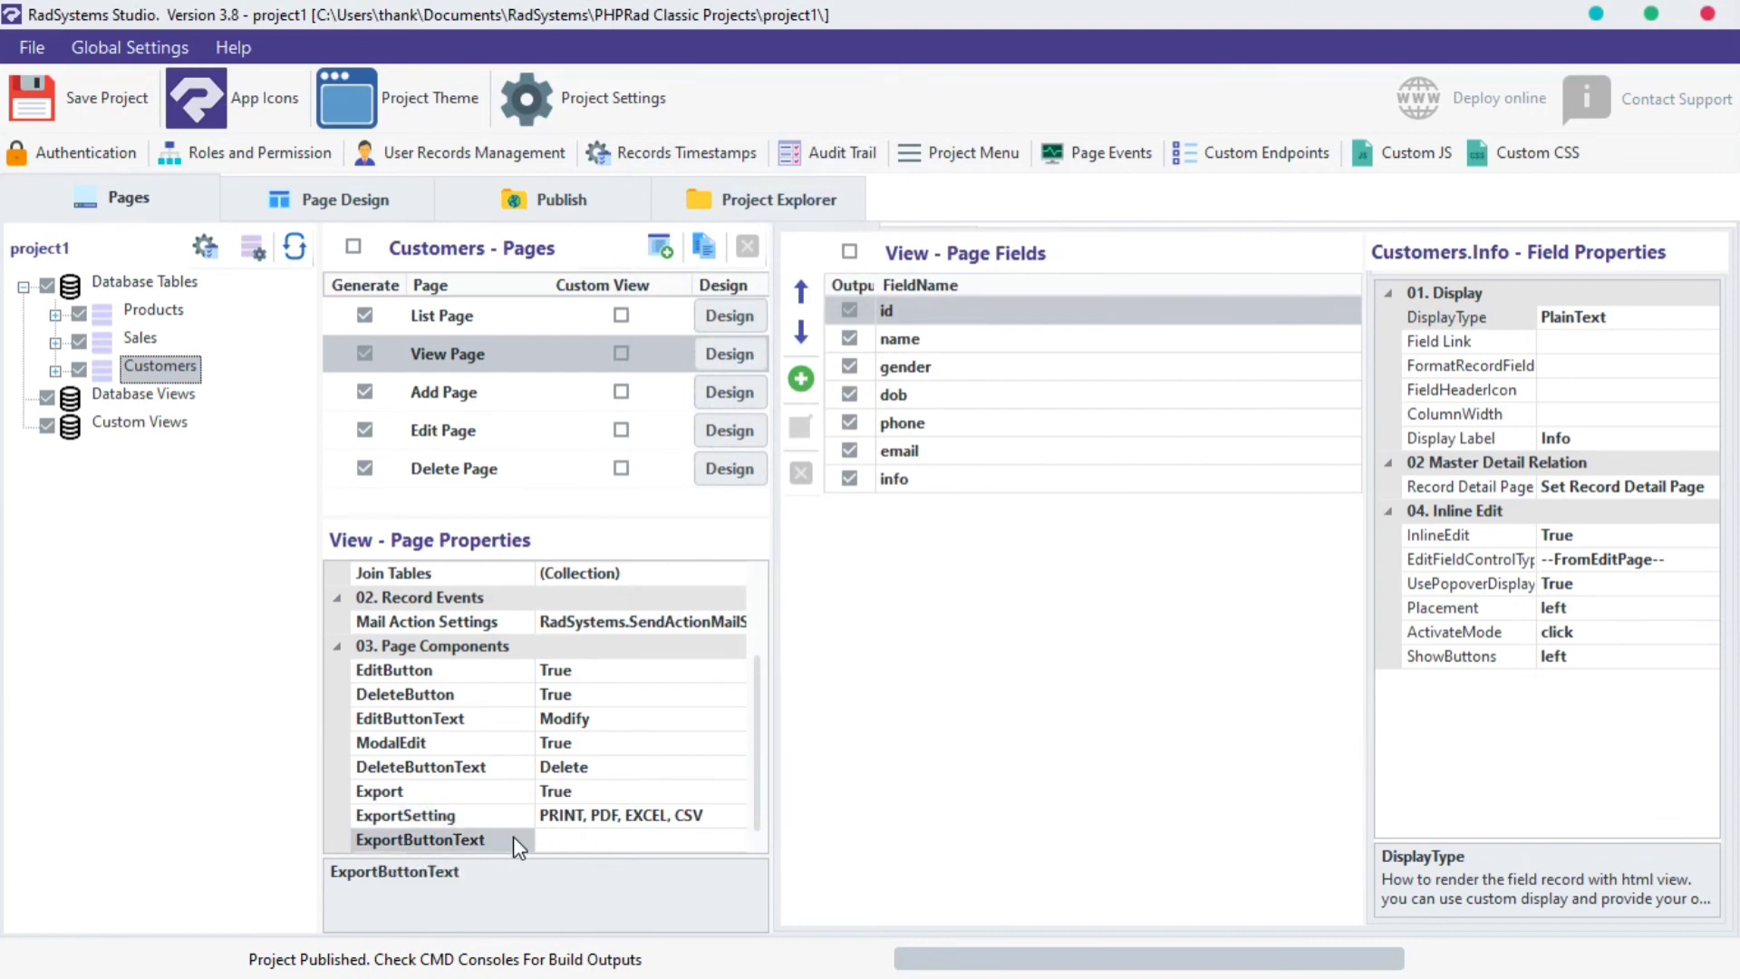
type("Print Page")
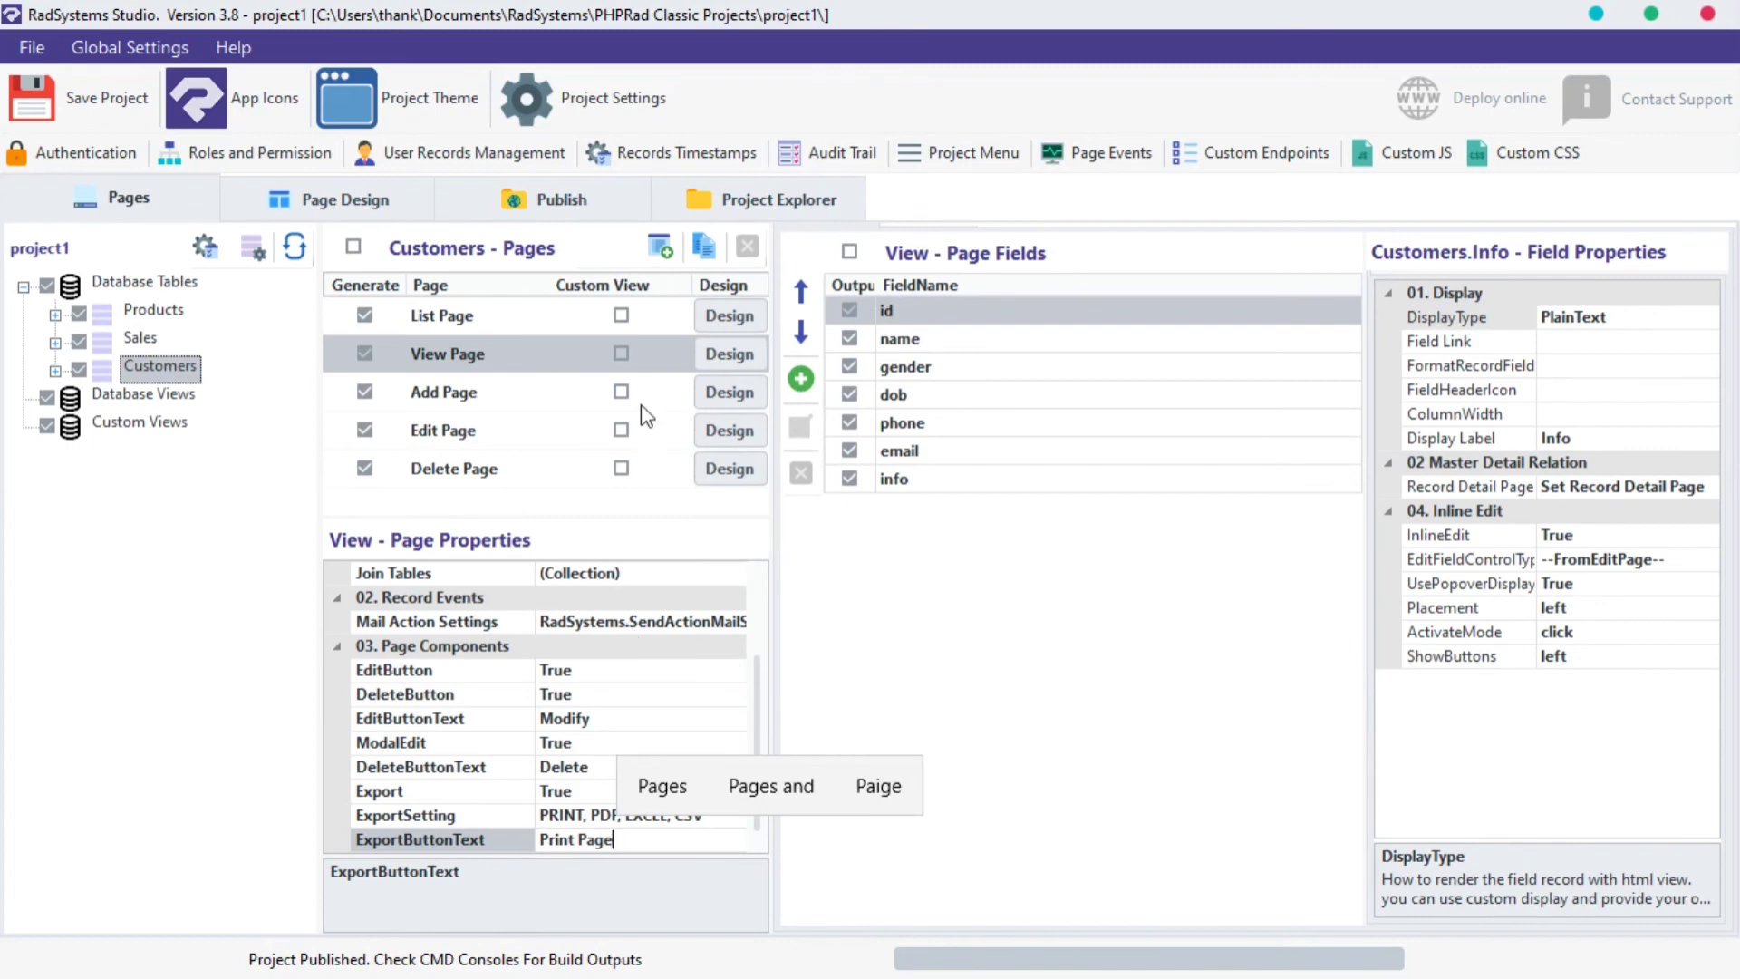
left_click(560, 199)
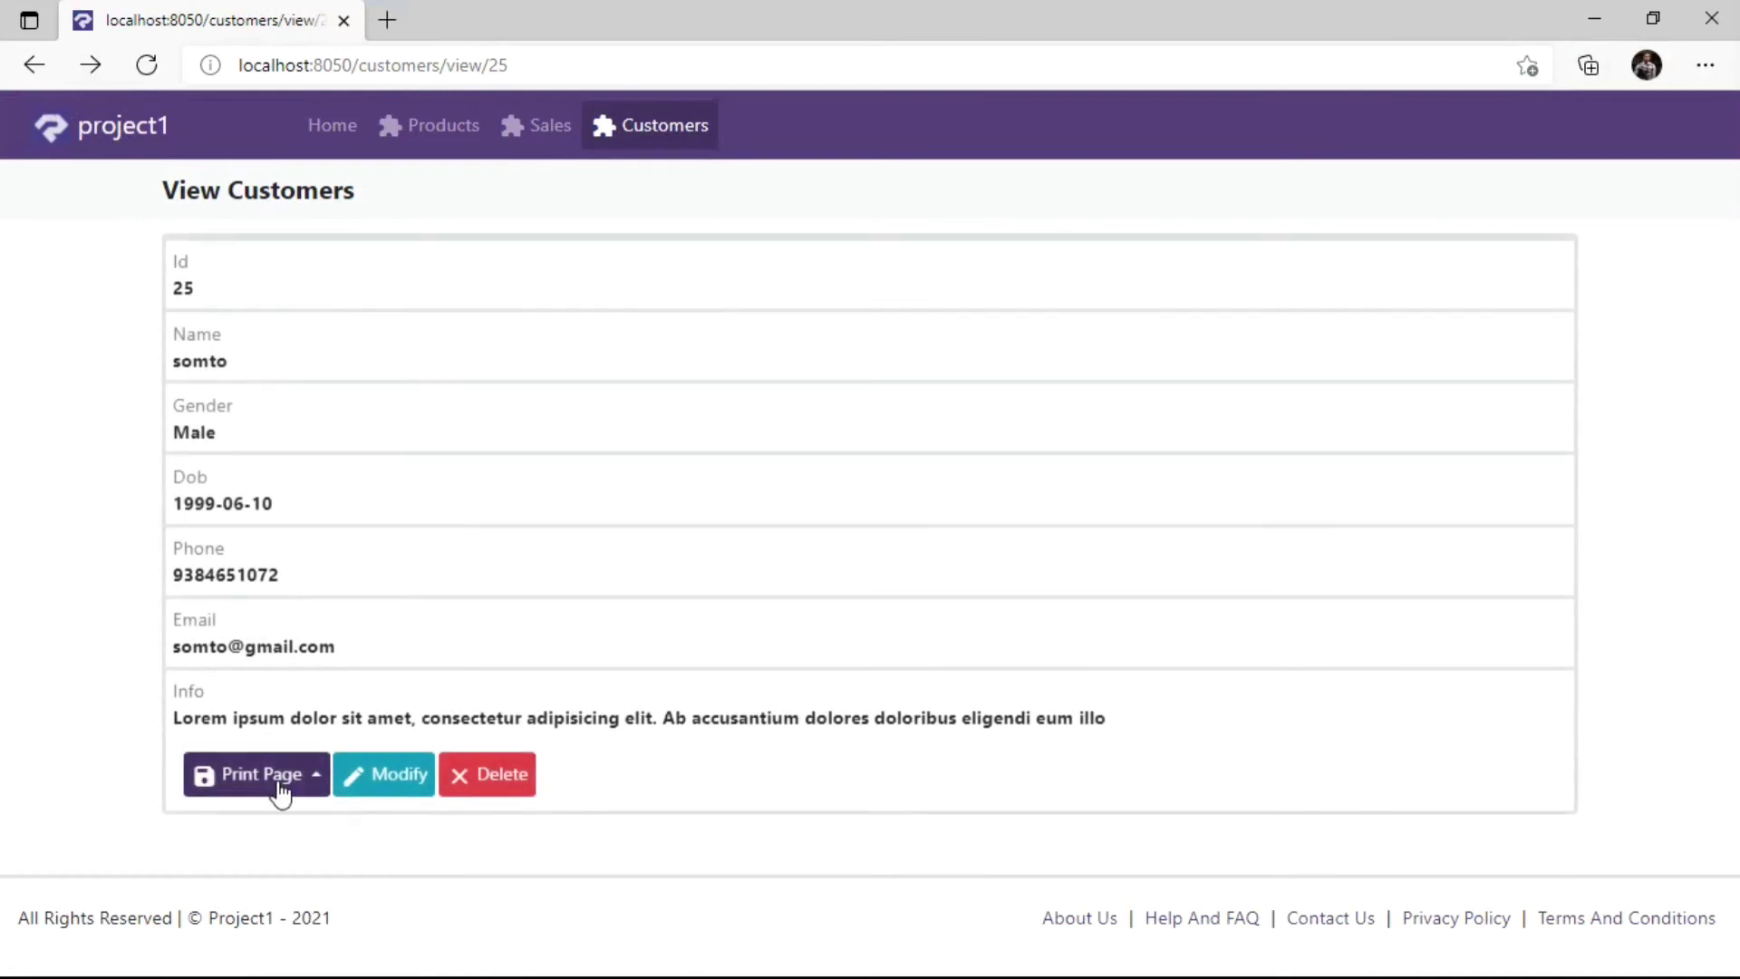
left_click(255, 773)
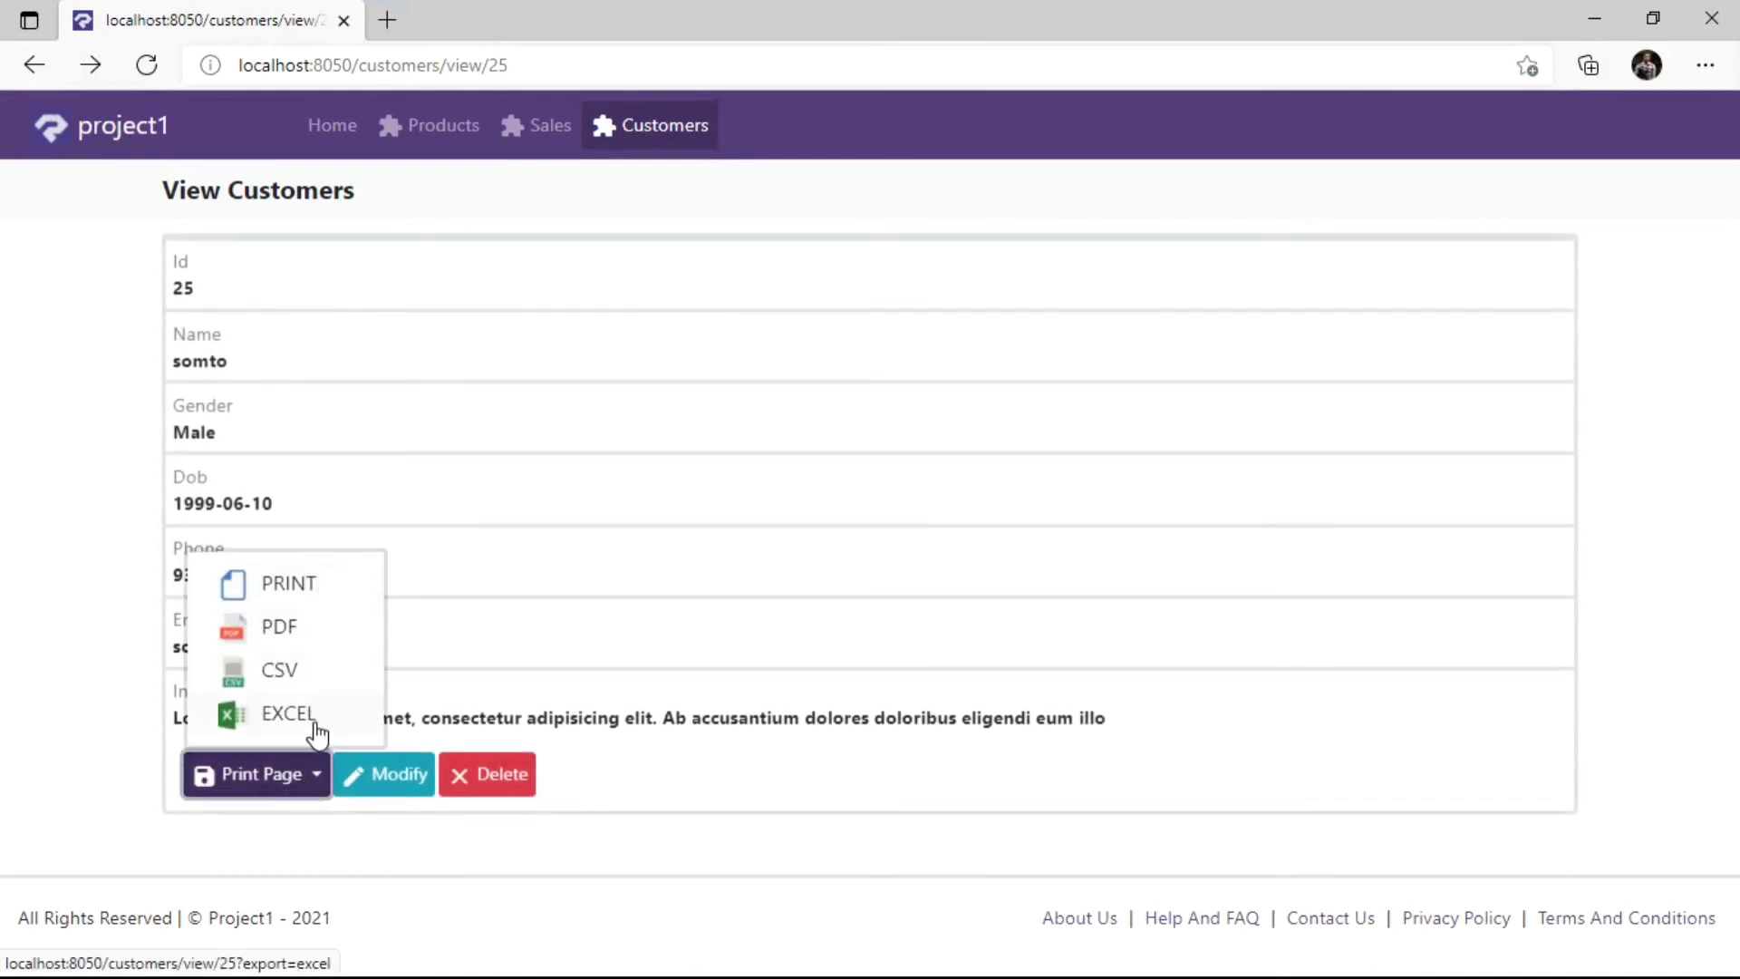
left_click(256, 773)
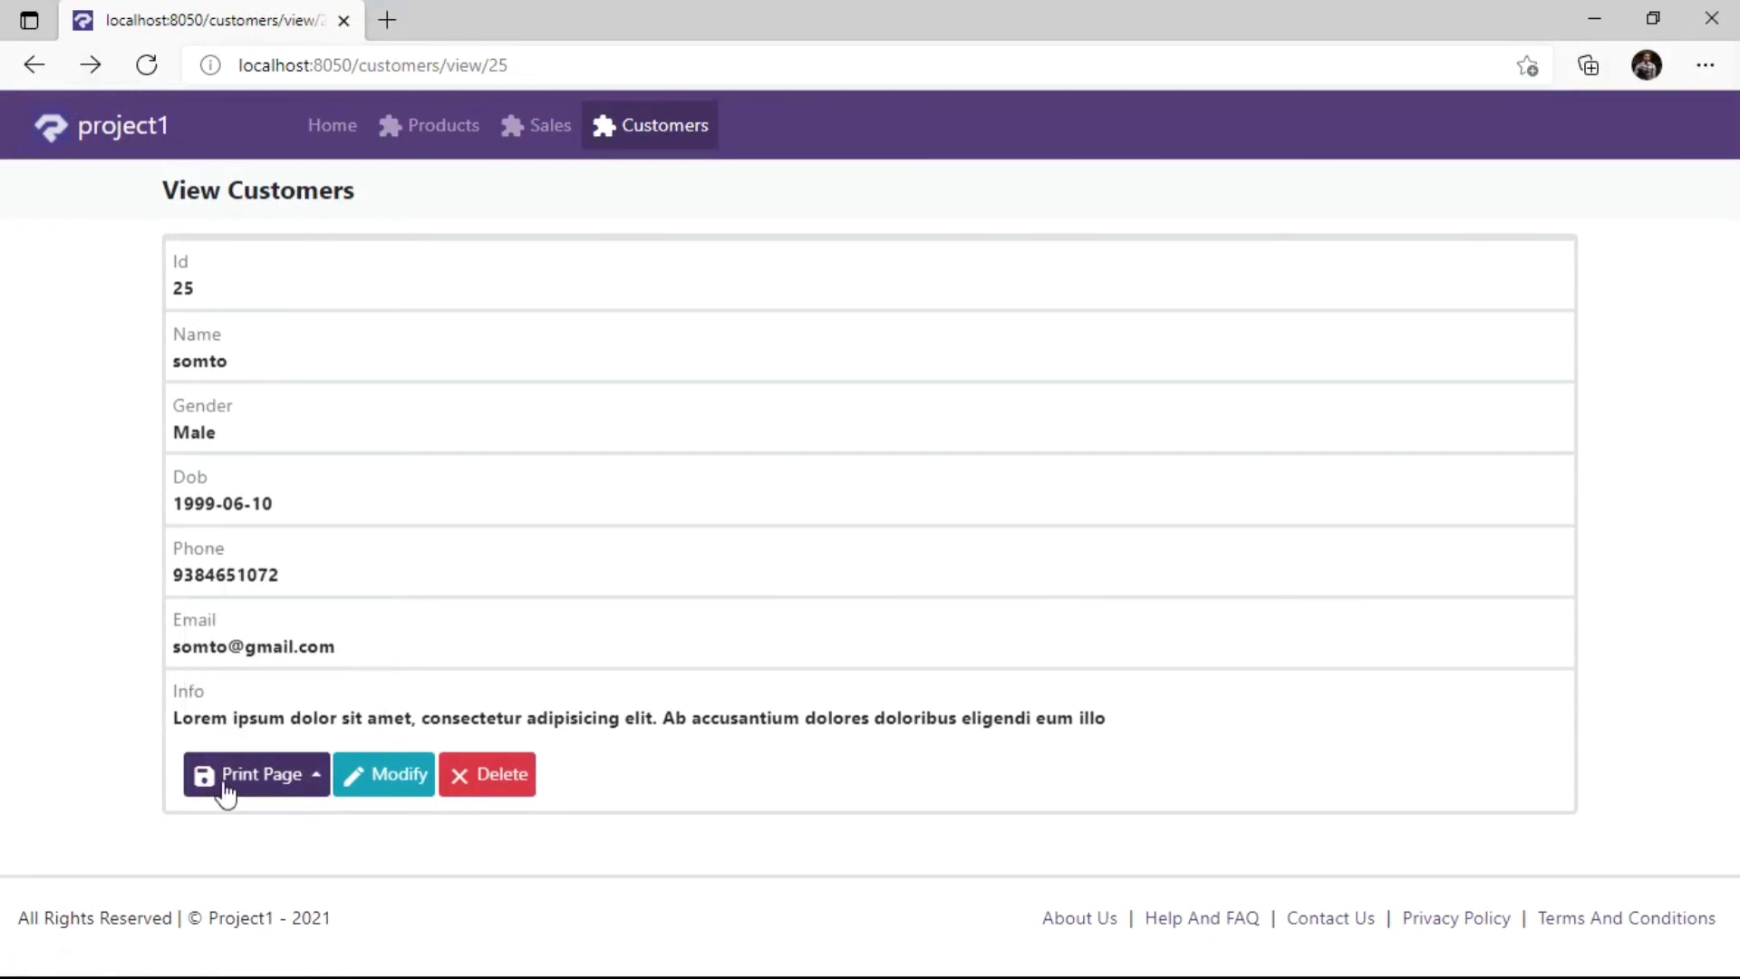
mouse_move(453, 579)
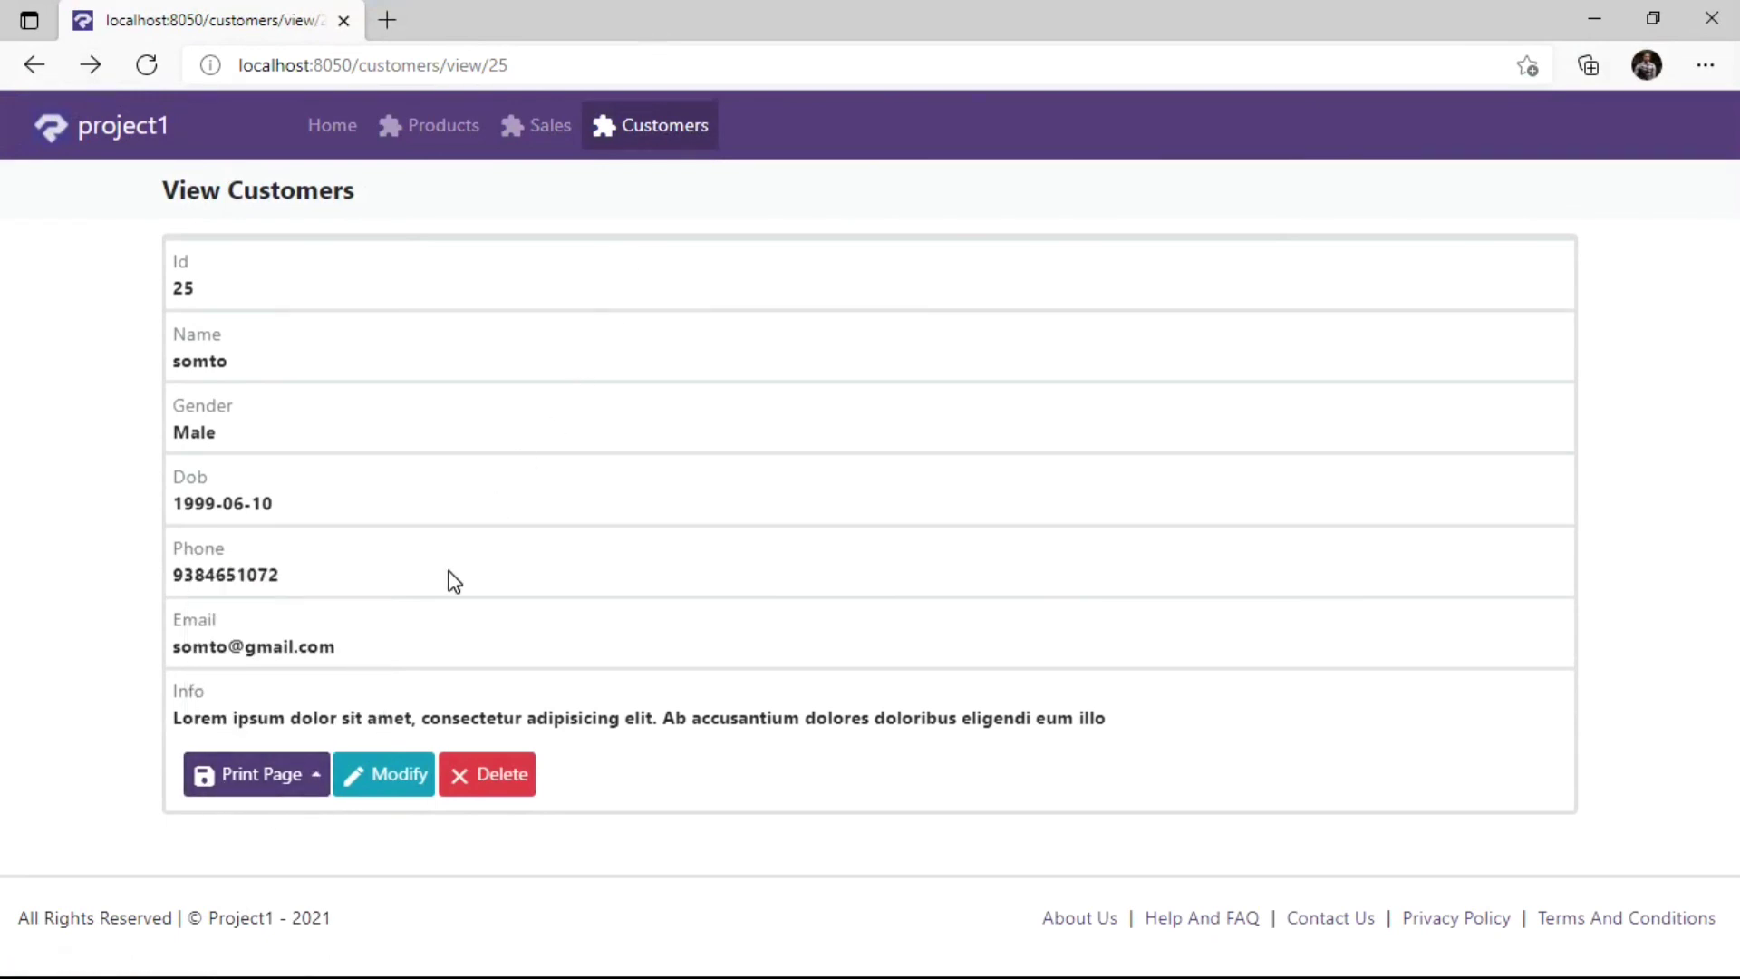